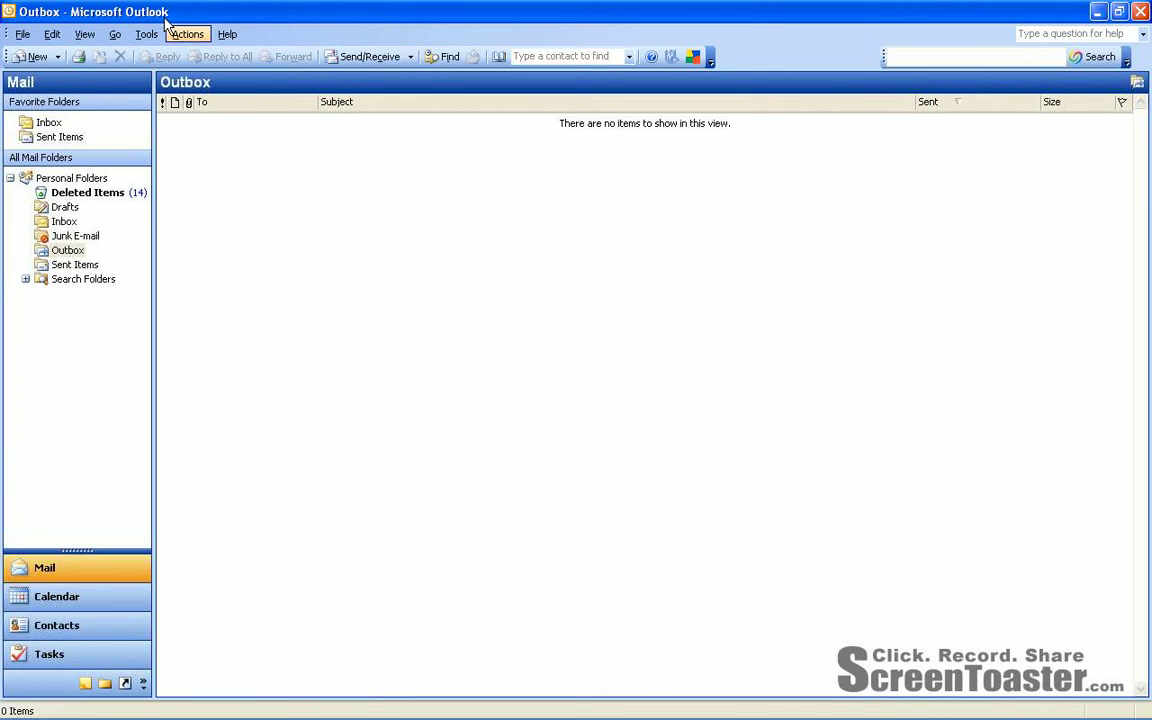
# In Mail Format options, uncheck 'Use Microsoft Office Word 2003 to edit e-mail messages' and confirm.
pyautogui.click(146, 32)
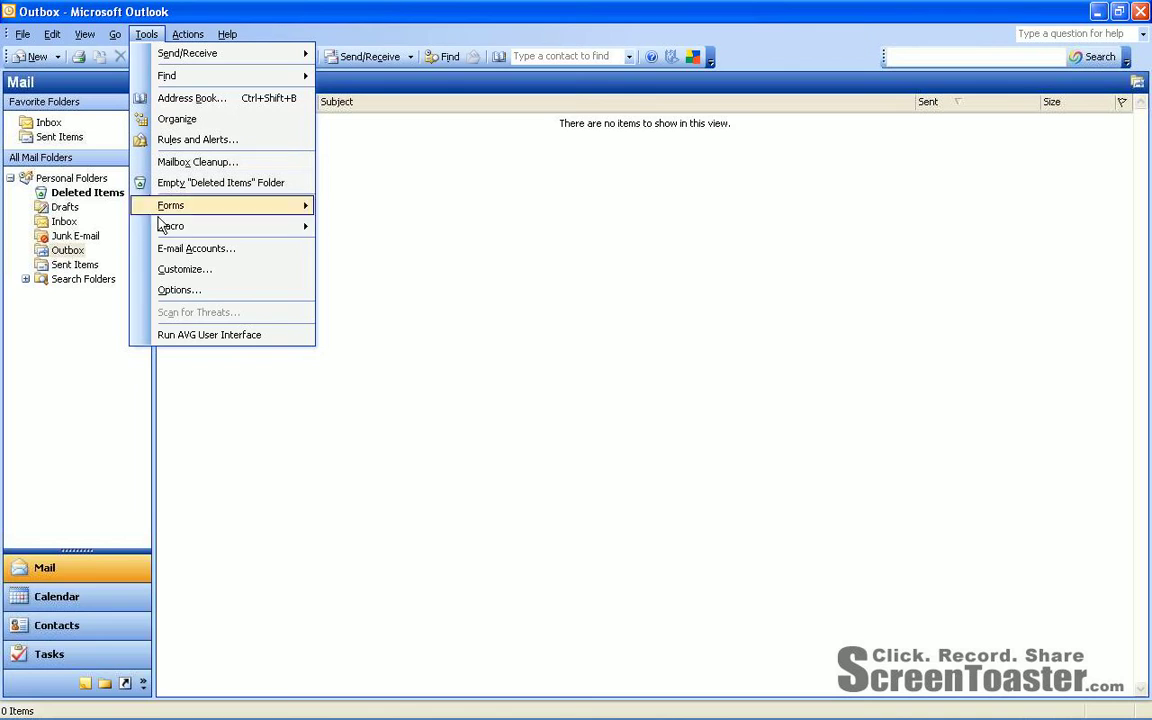
pyautogui.moveTo(180, 290)
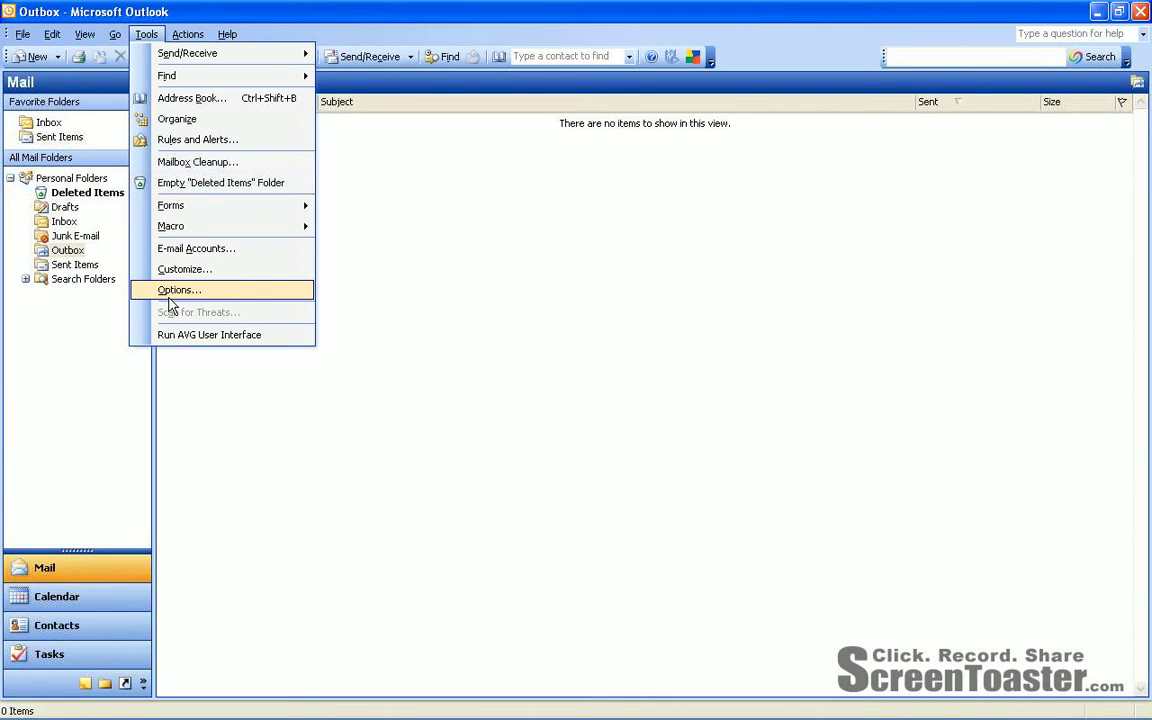
pyautogui.click(180, 290)
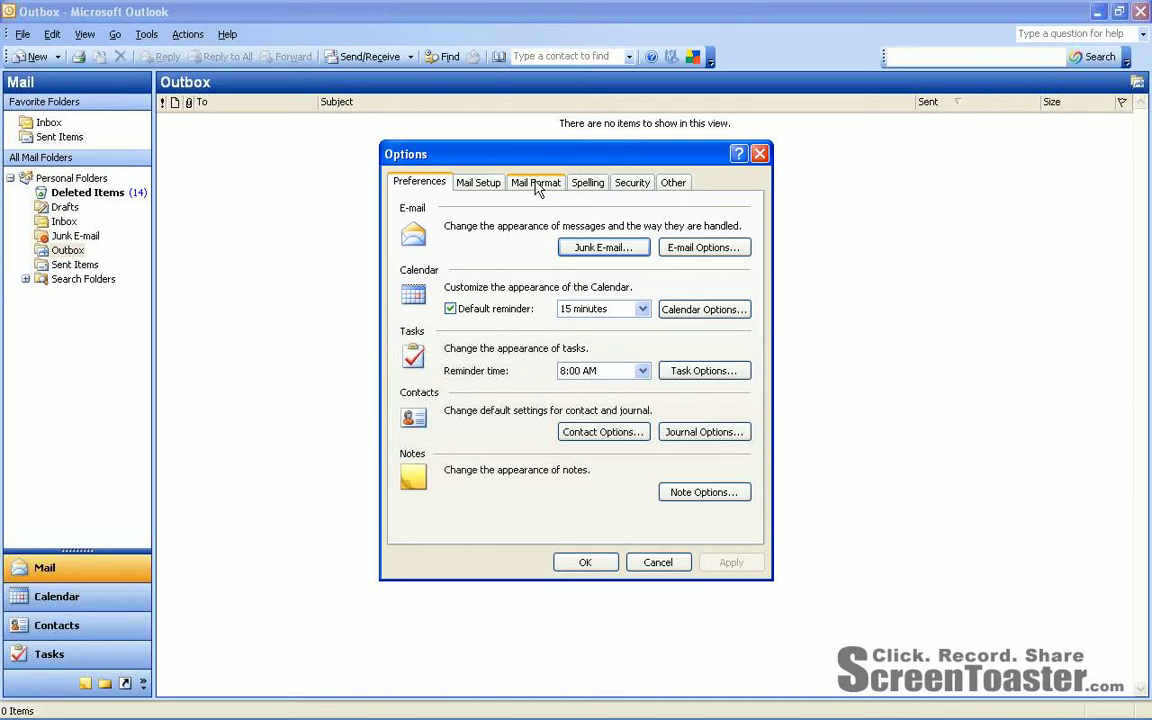
pyautogui.click(536, 182)
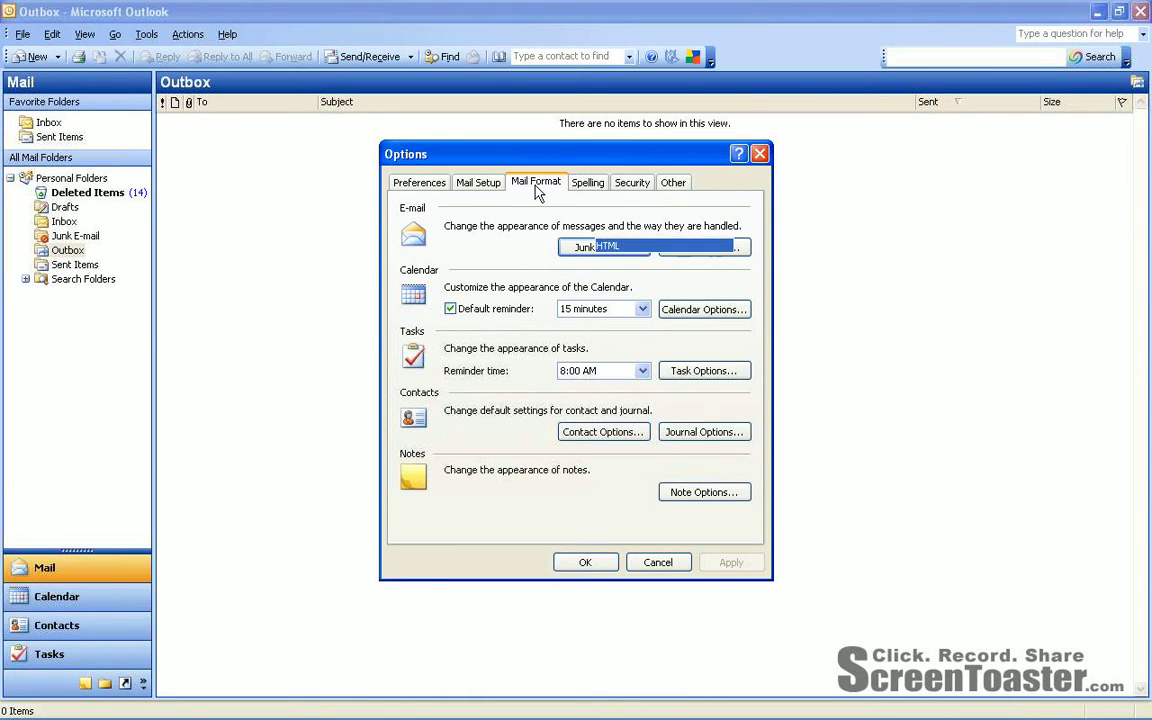
pyautogui.click(536, 182)
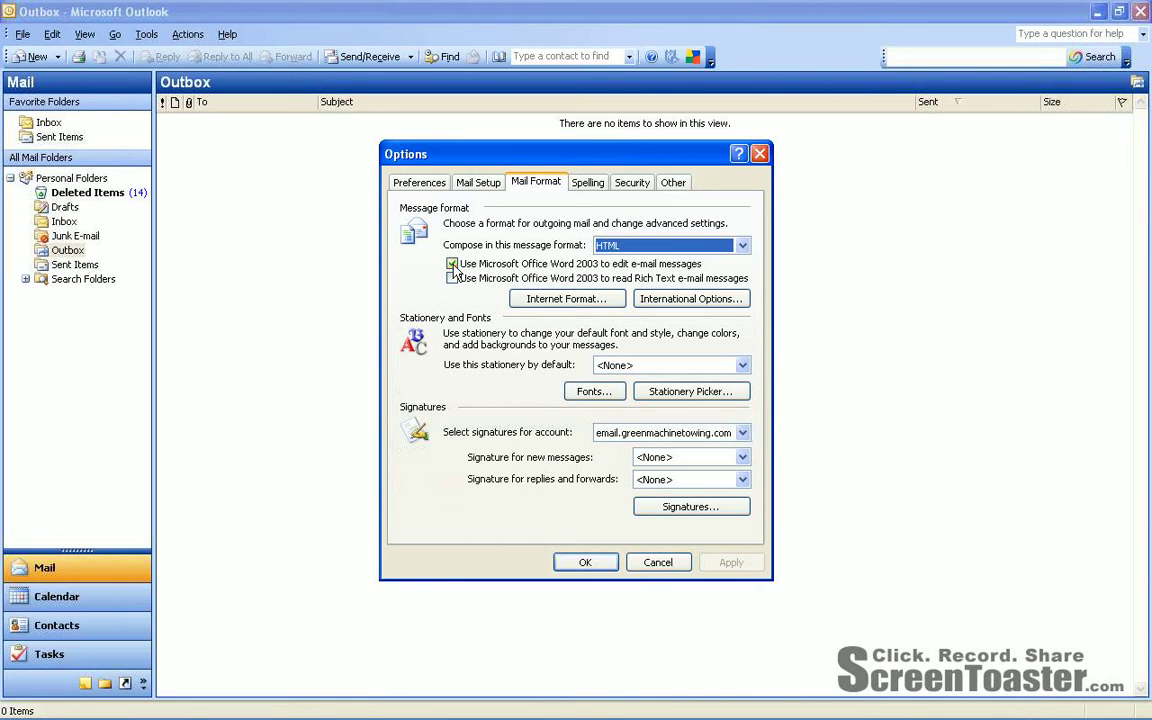
pyautogui.click(452, 264)
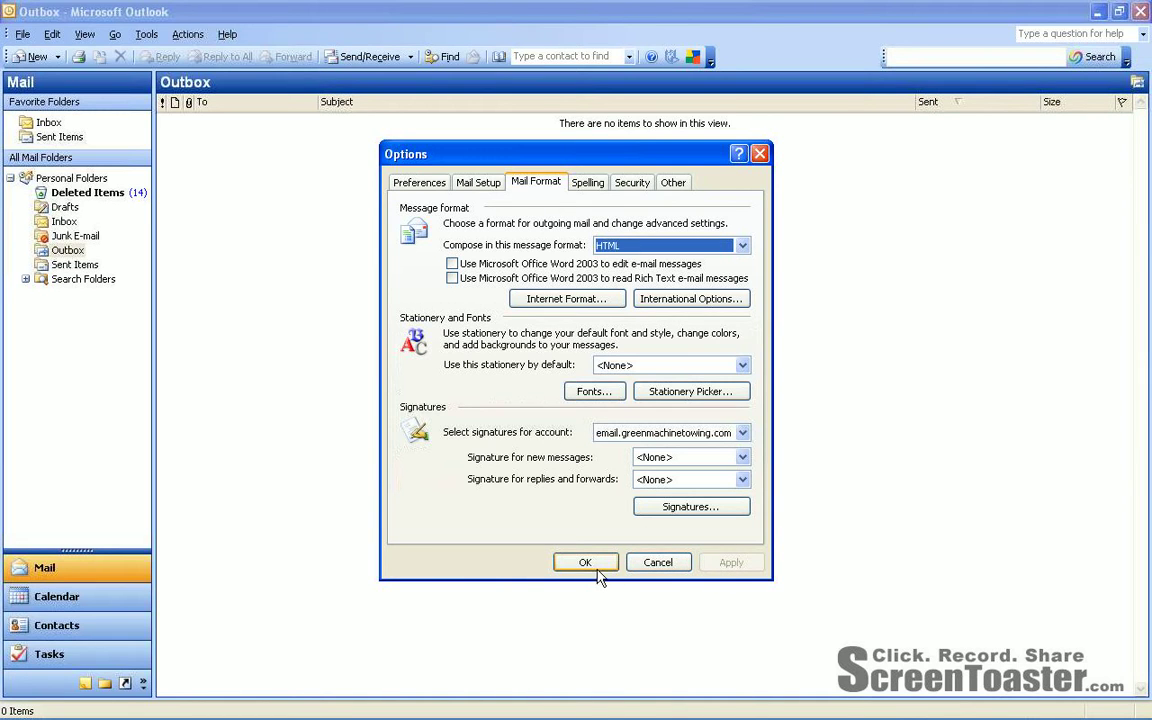
pyautogui.click(584, 562)
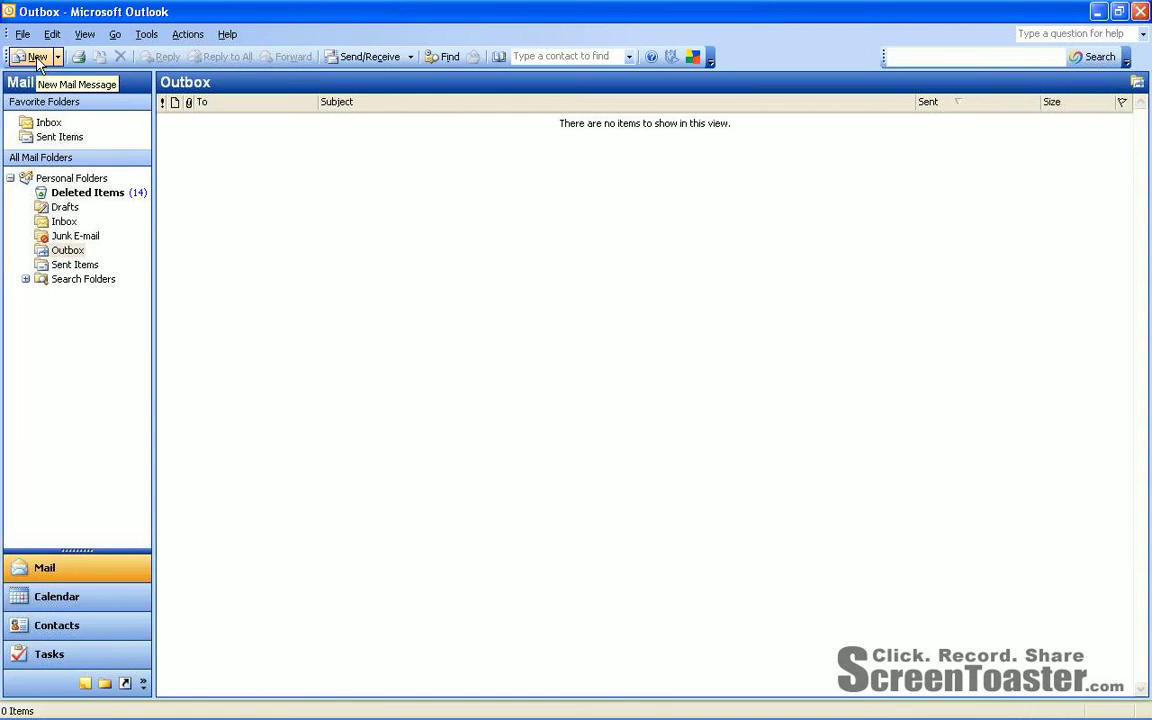
# Start a new message with subject 'Life Contained Investment Structure'.
pyautogui.click(32, 56)
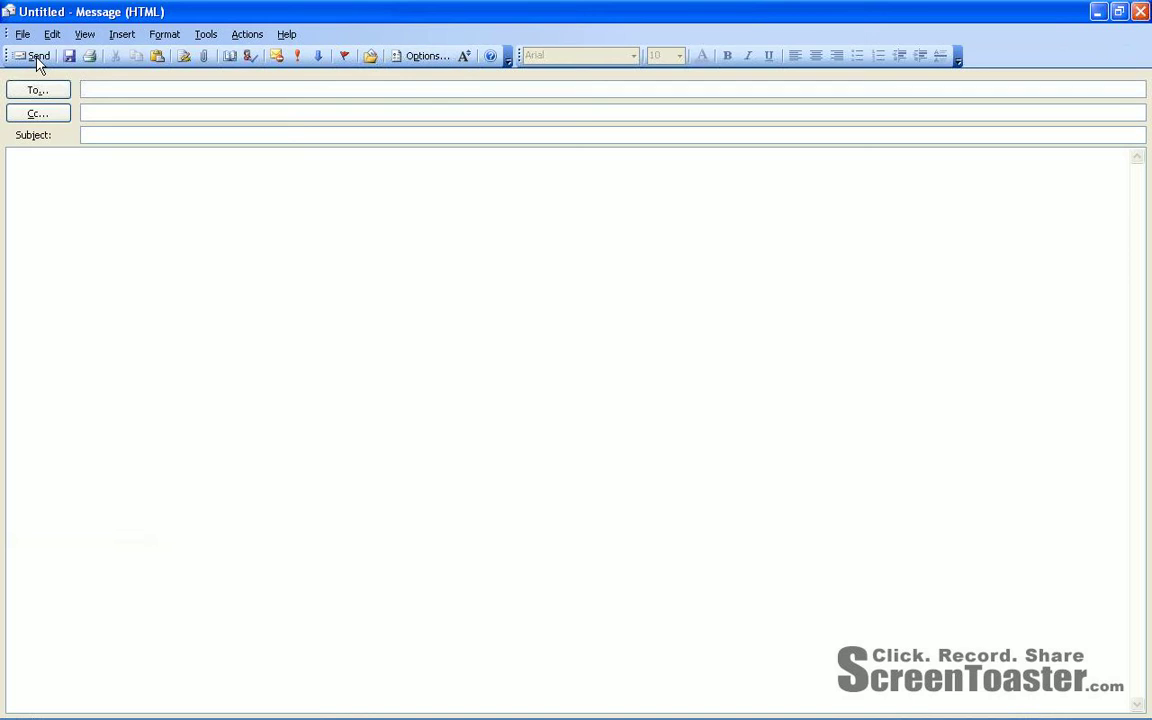
pyautogui.write('Life Contained Investment')
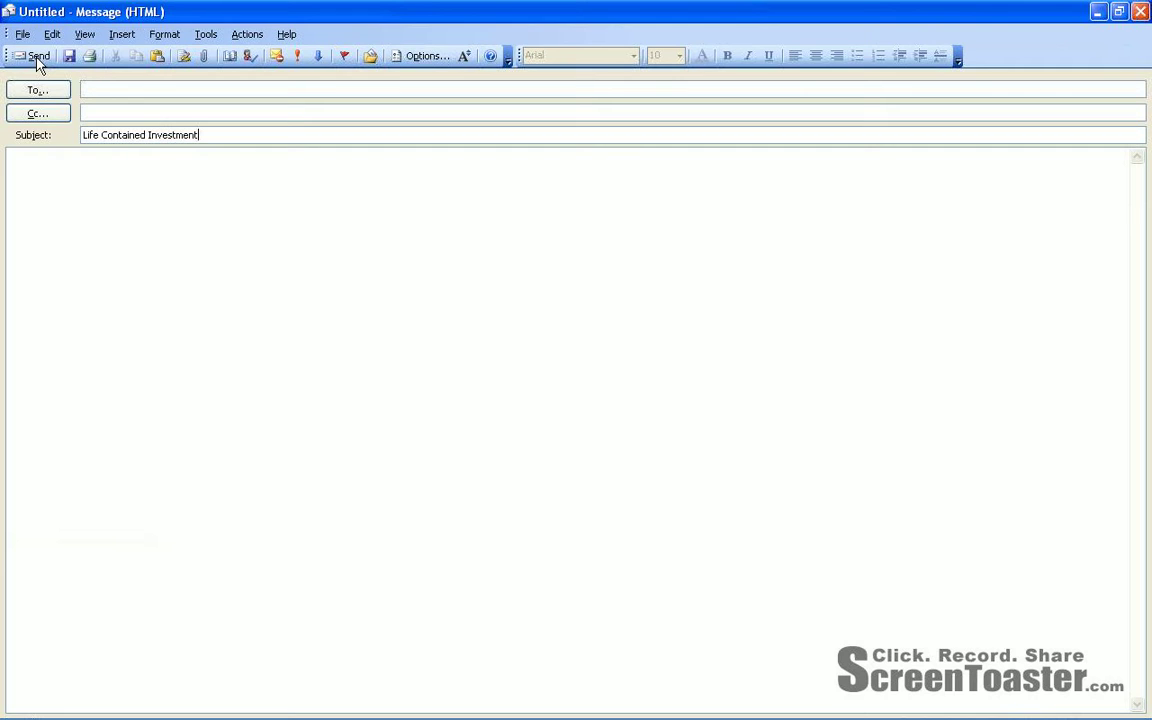
pyautogui.write('Stur')
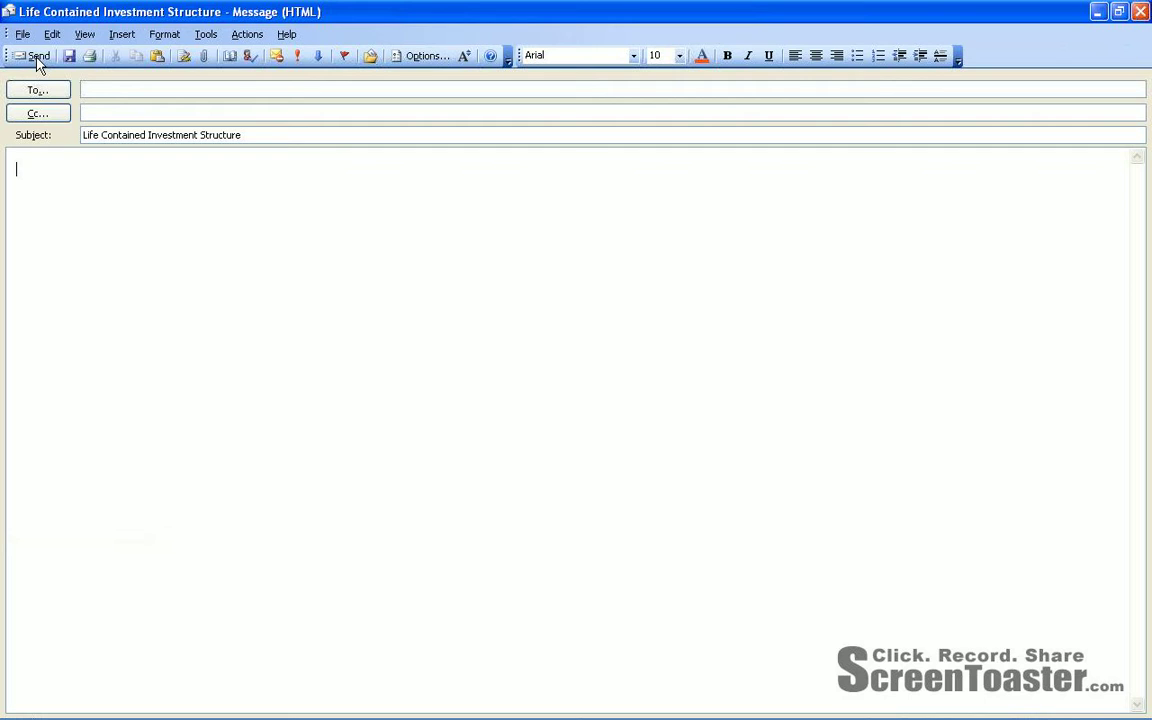
# Fill the body with placeholder text and a 'Kind regards, Jan' sign-off.
pyautogui.write('asdf asdfasdf ;lksadjf;laksjdf oiweurowiur')
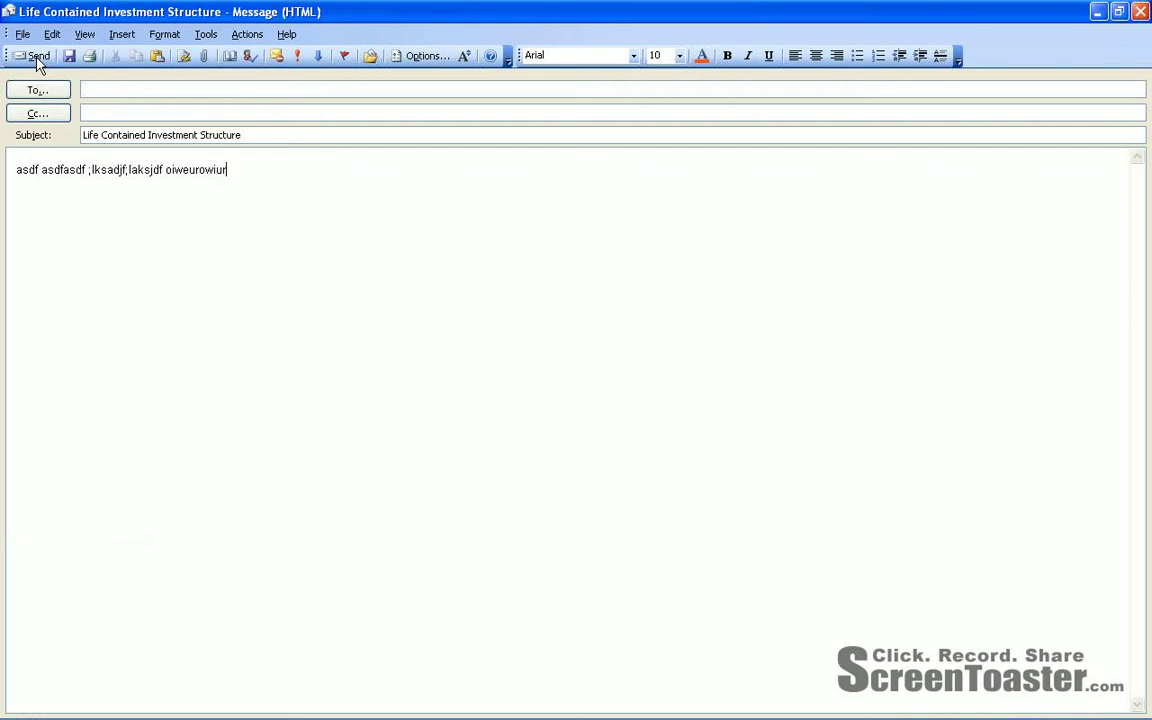
pyautogui.write('d;alksfdj asf ;aslkdjf')
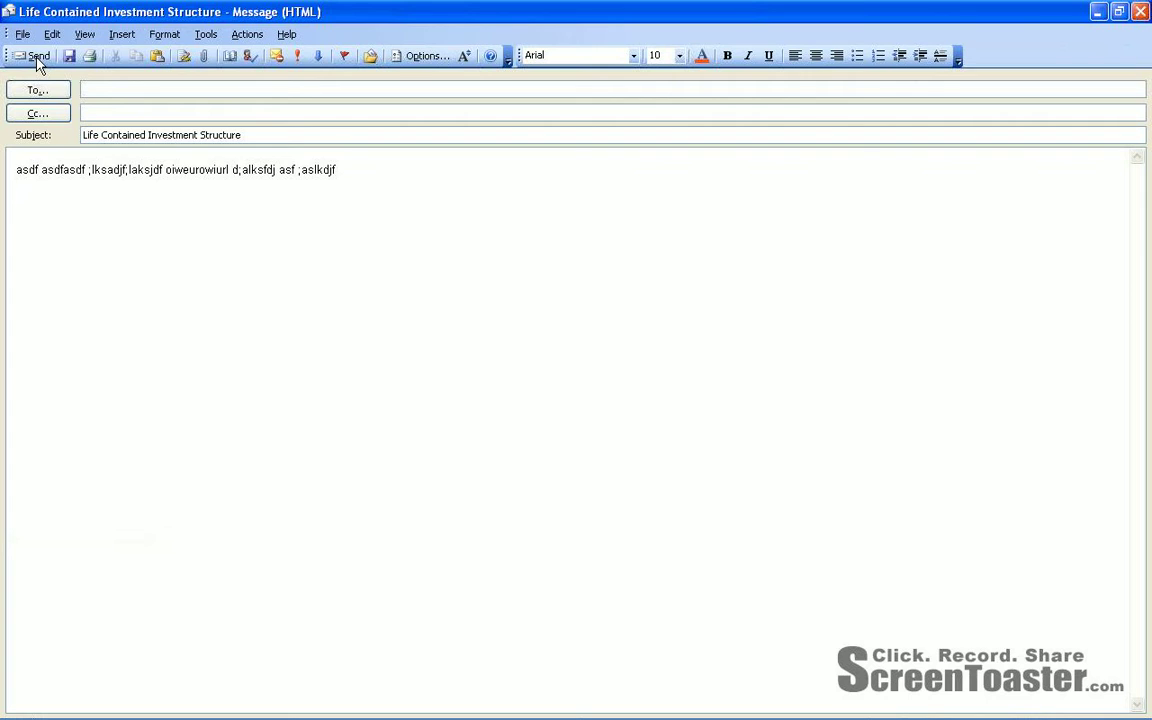
pyautogui.write('Kind regare')
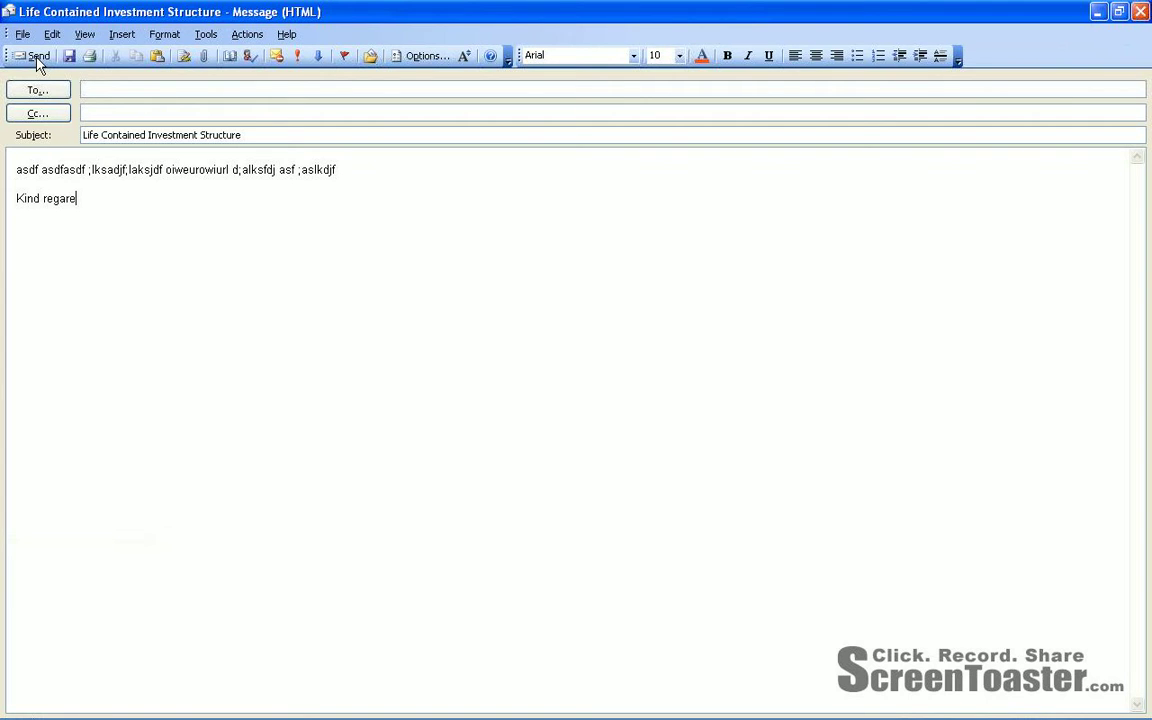
pyautogui.write('ds,')
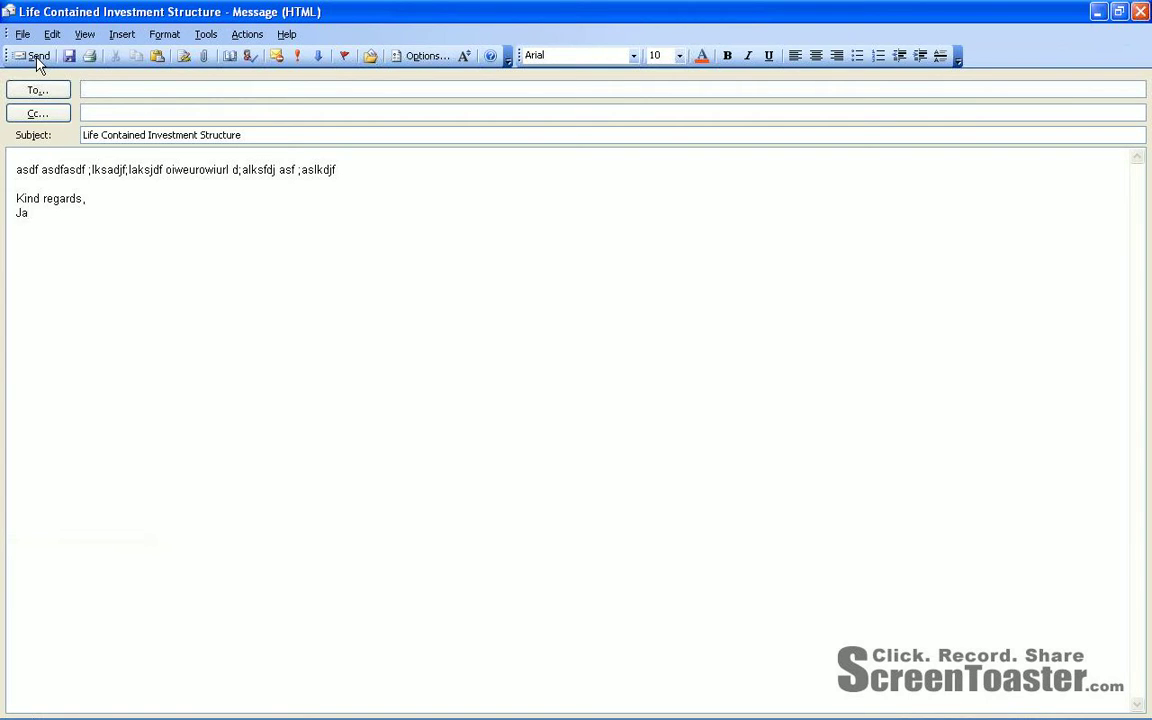
pyautogui.write('n')
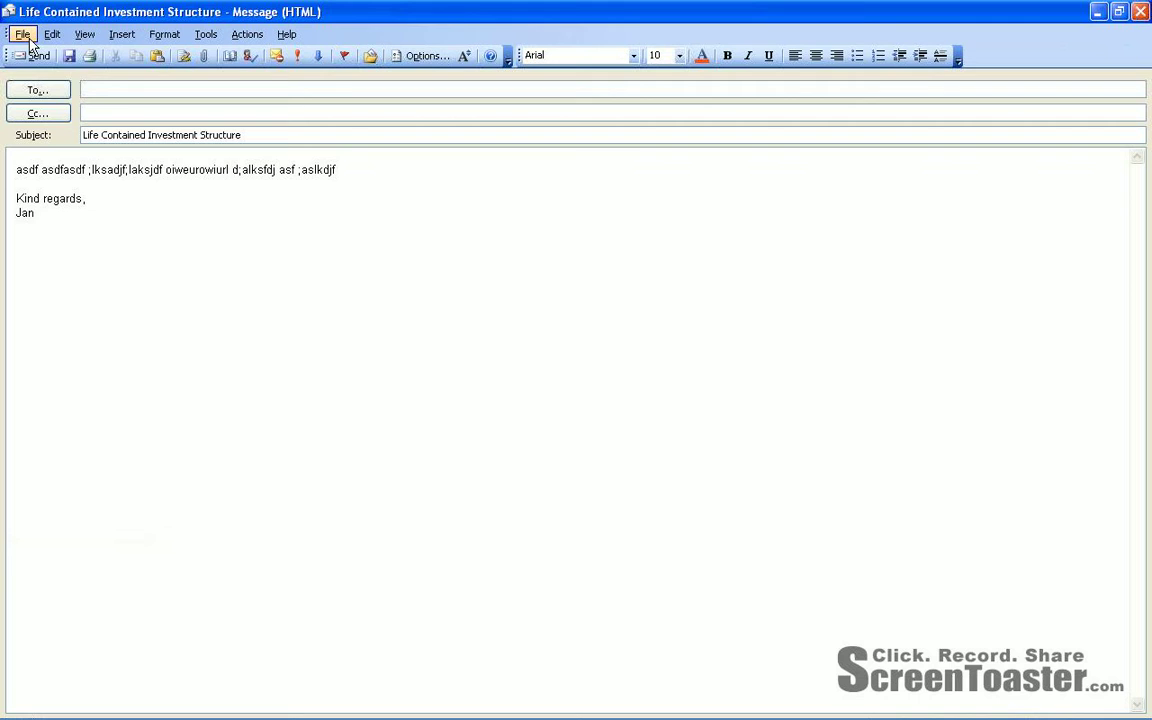
# Save the message as an Outlook Template named 'Life Contained Investment Structure' in the Templates folder.
pyautogui.click(22, 32)
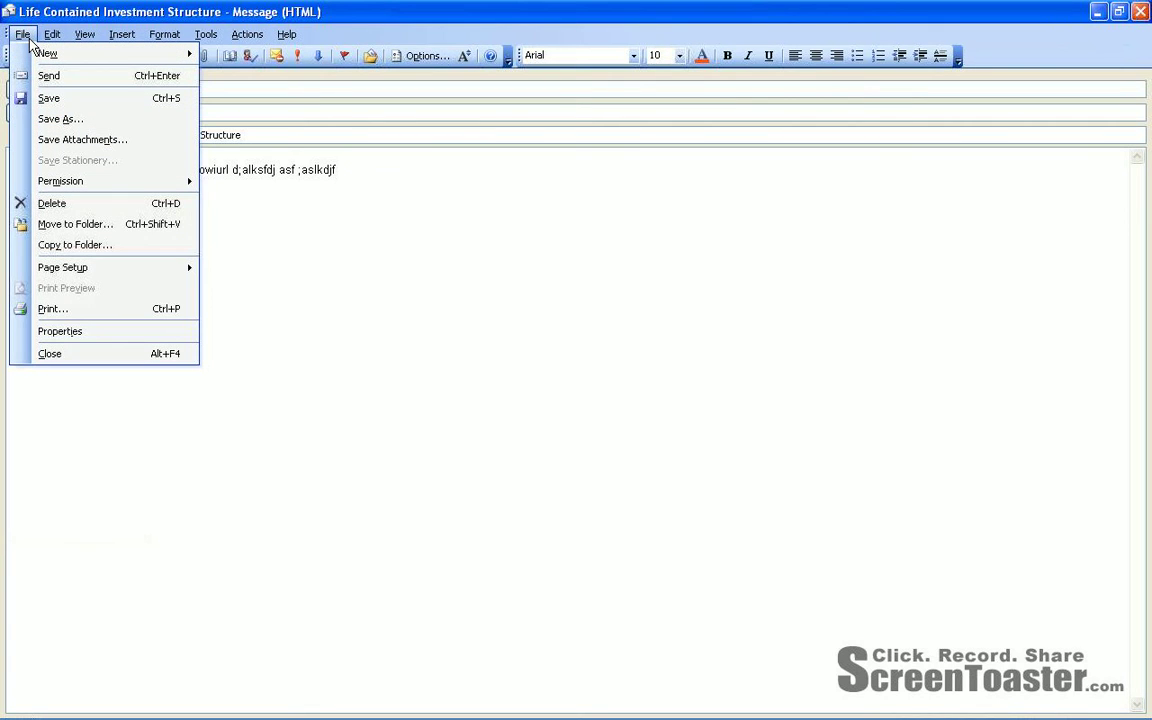
pyautogui.moveTo(60, 120)
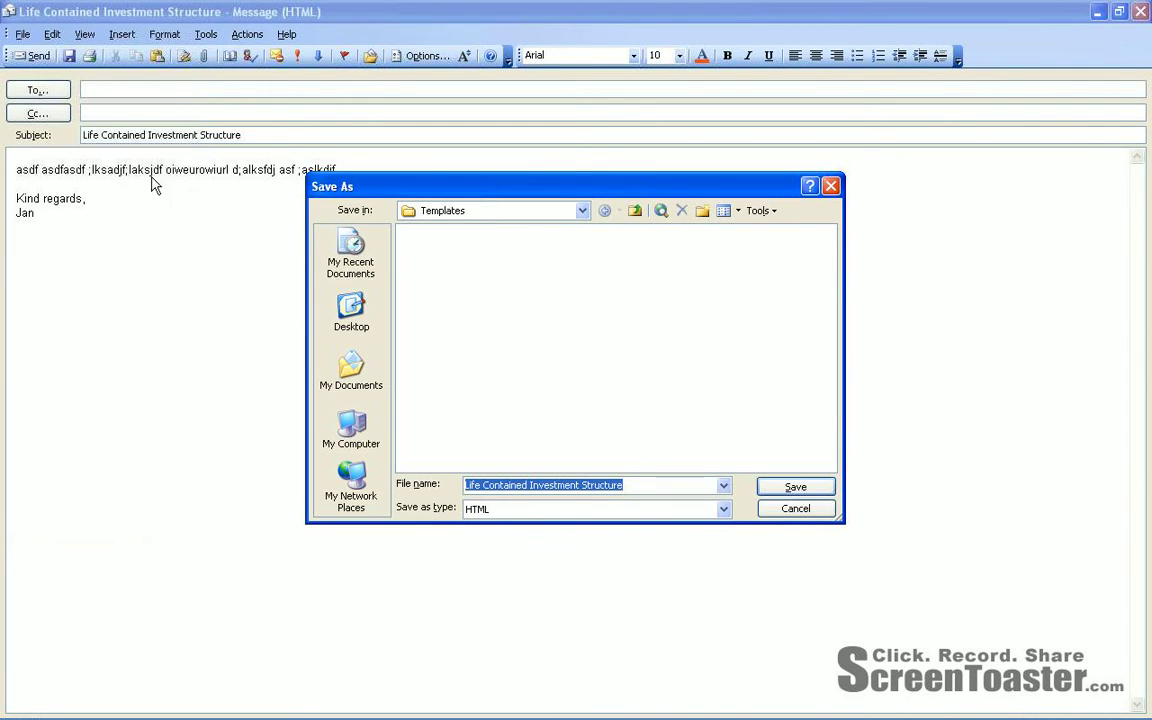
pyautogui.moveTo(644, 438)
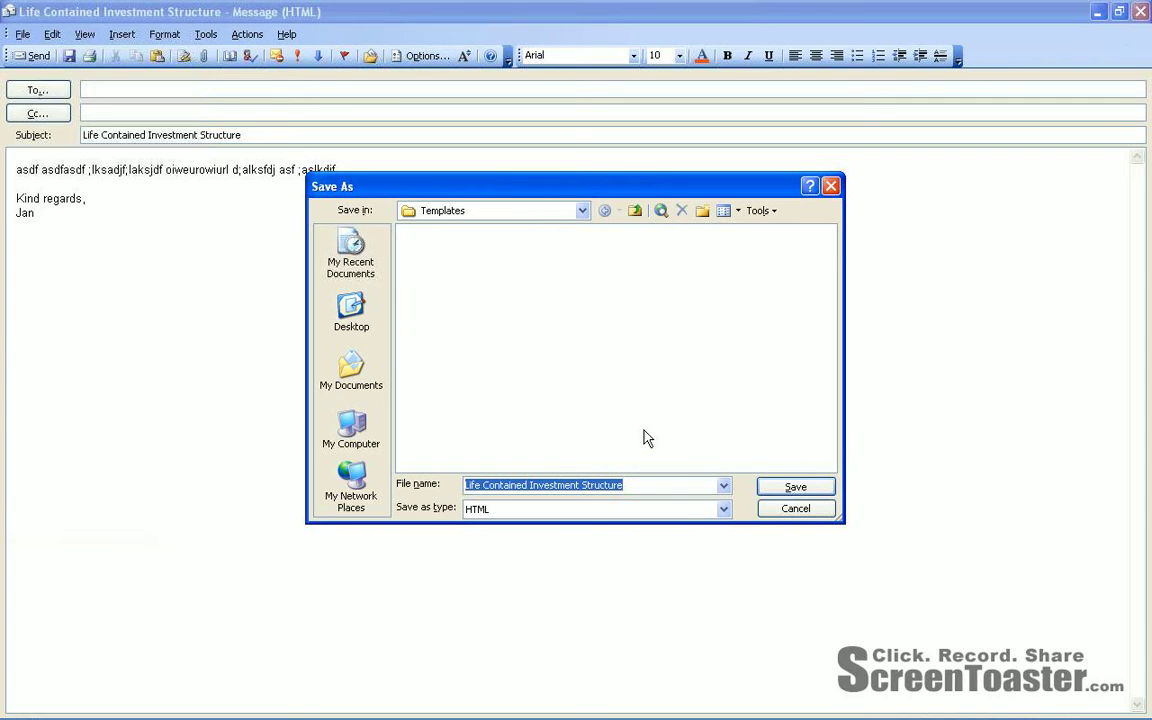
pyautogui.moveTo(696, 520)
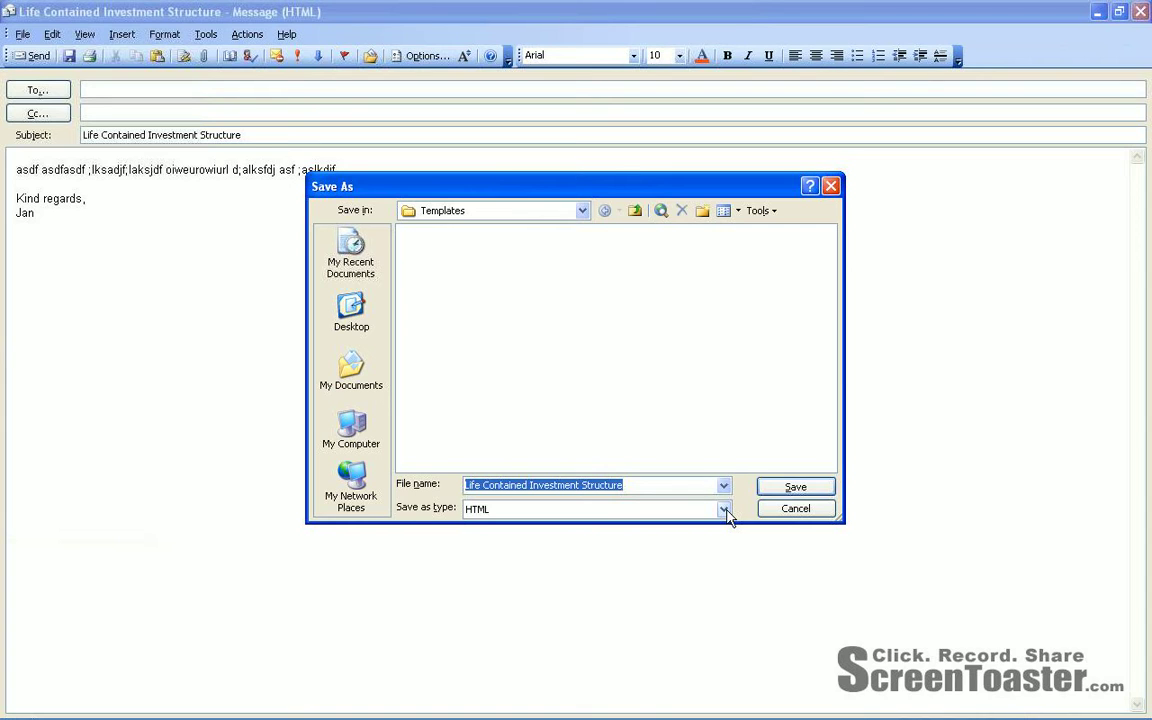
pyautogui.click(724, 510)
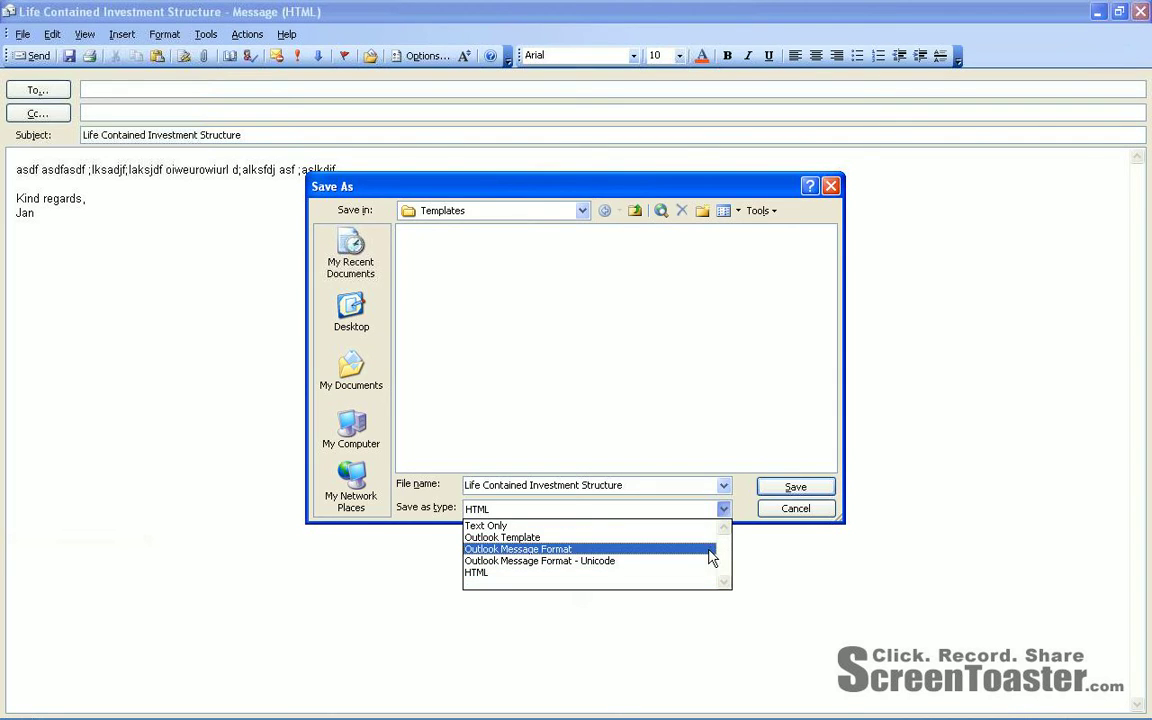
pyautogui.moveTo(692, 540)
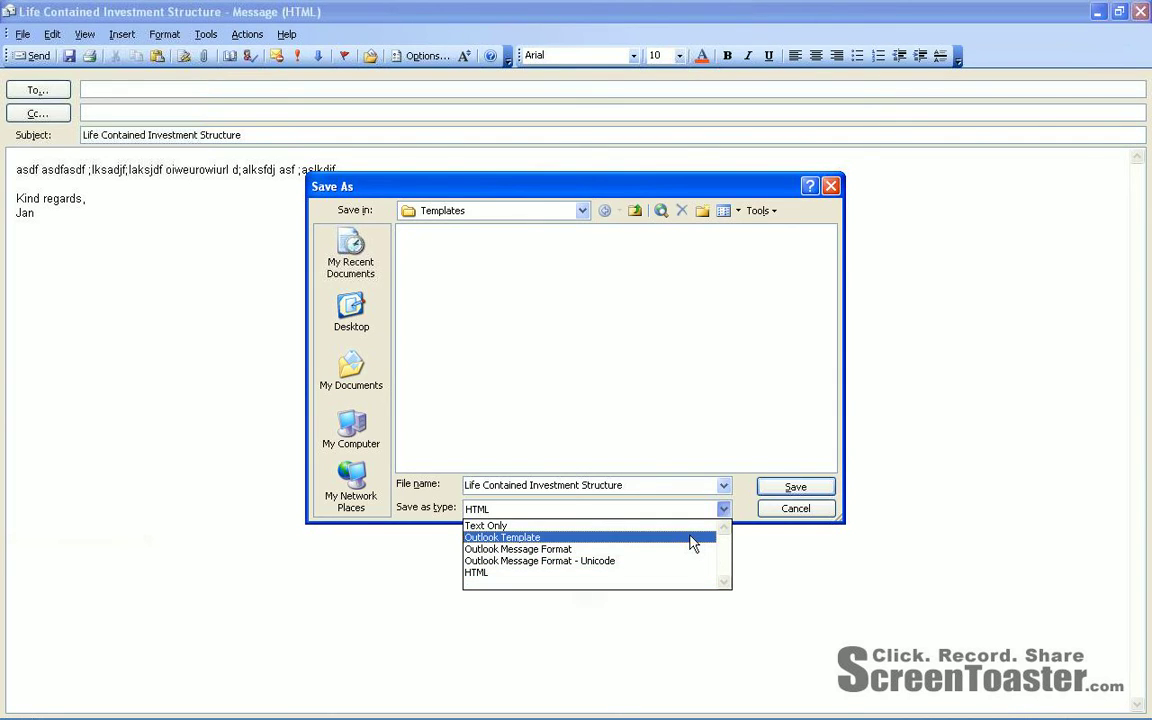
pyautogui.click(502, 536)
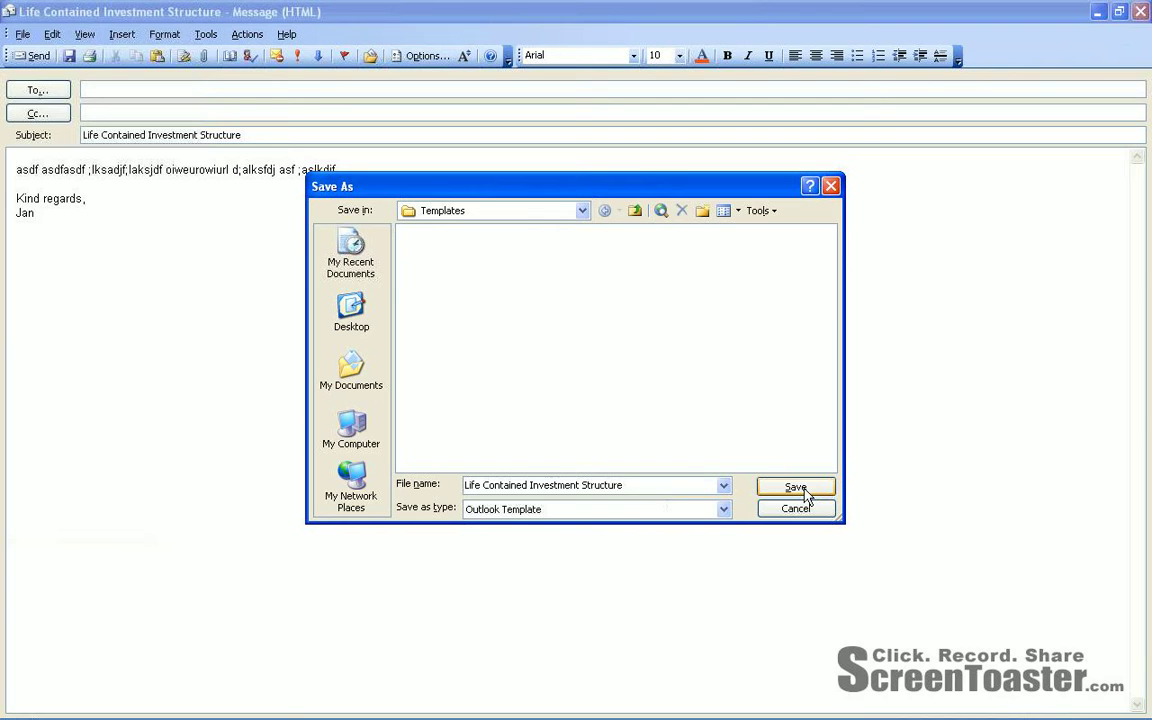
pyautogui.click(796, 488)
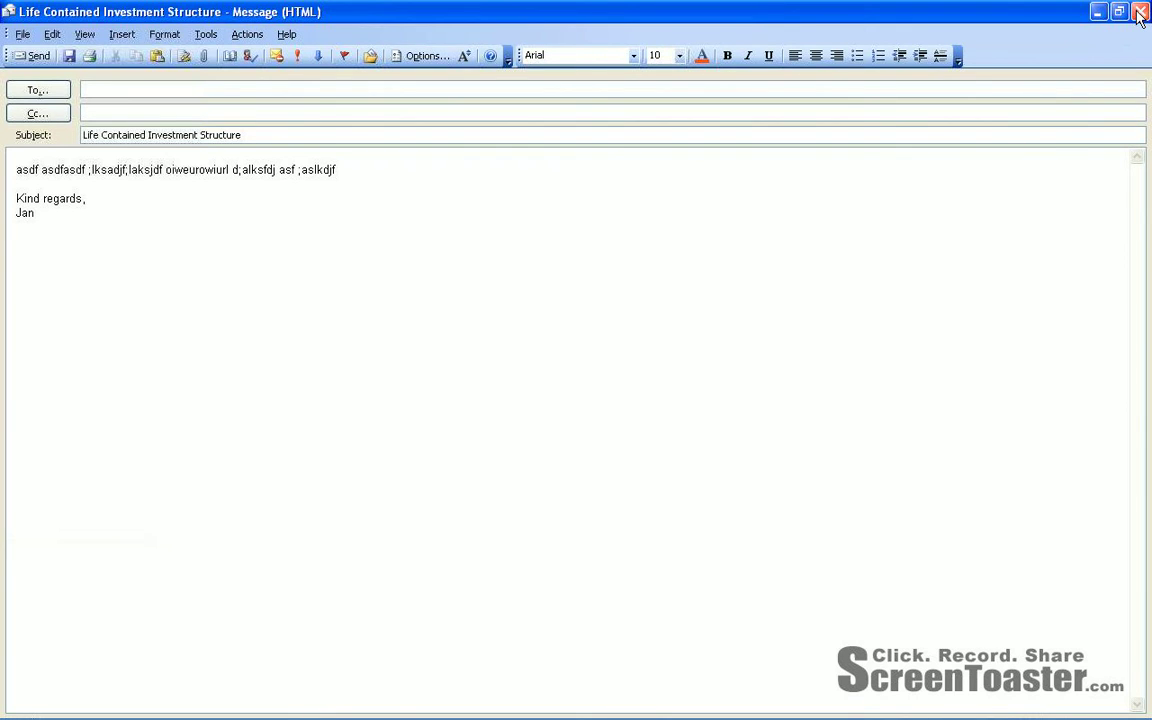
# Close the message discarding changes and return to the Inbox.
pyautogui.click(1140, 12)
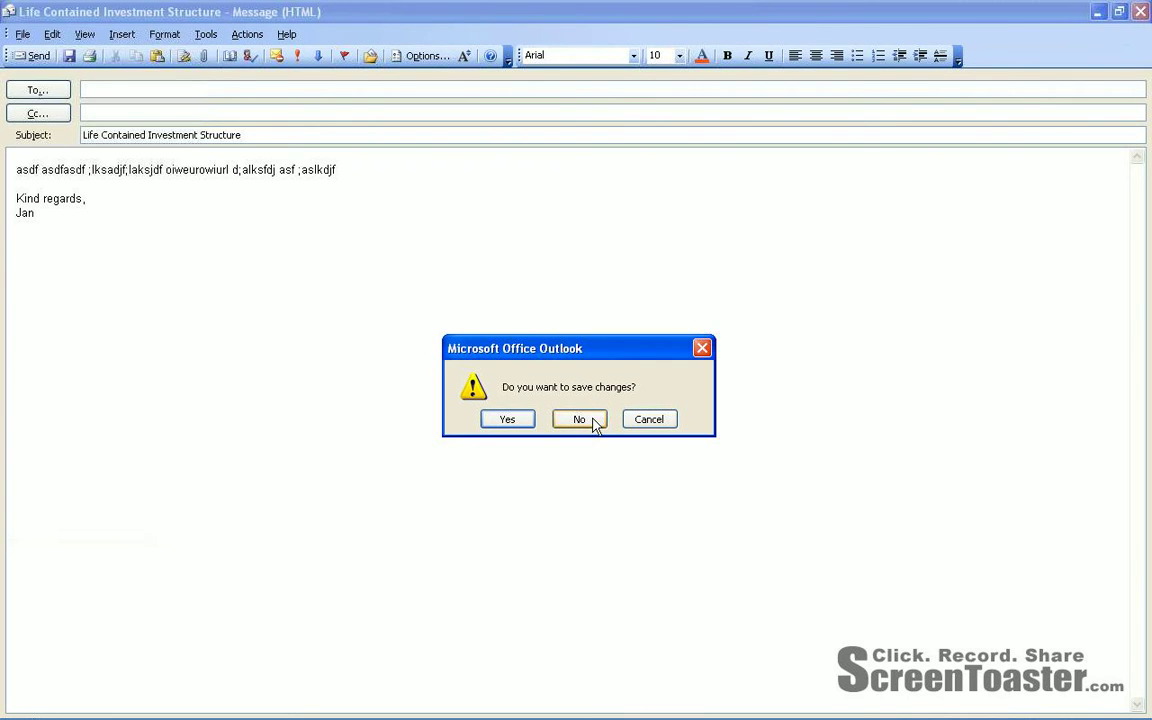
pyautogui.click(578, 420)
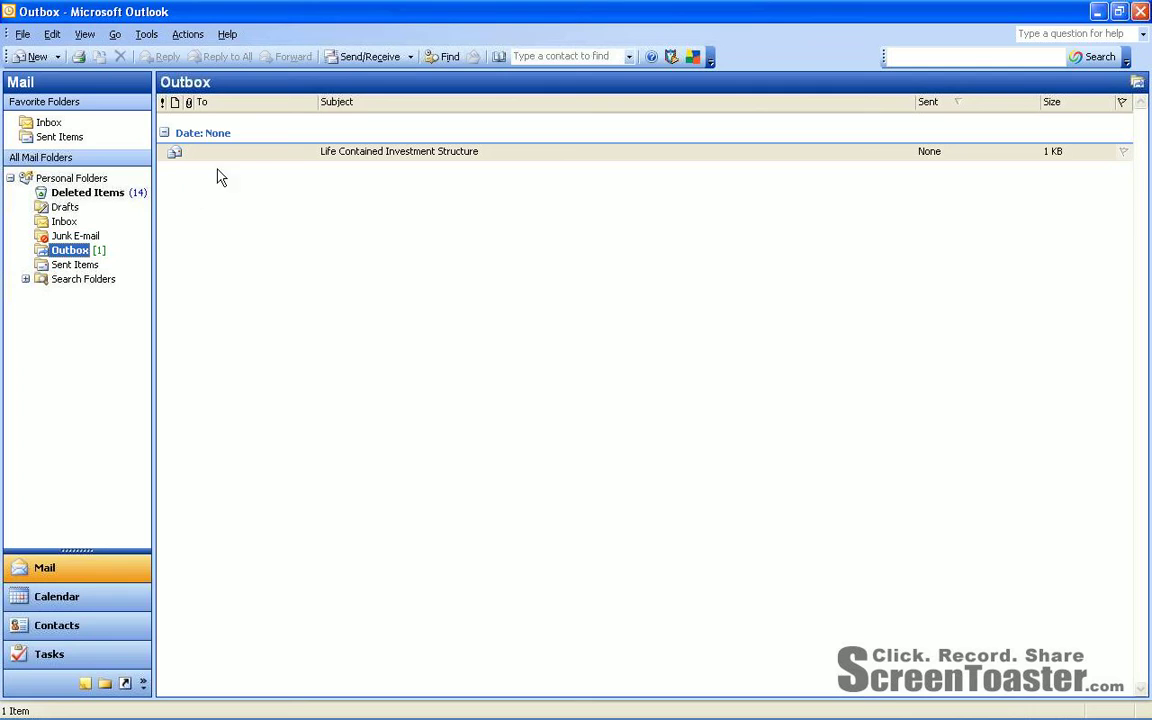
pyautogui.moveTo(252, 160)
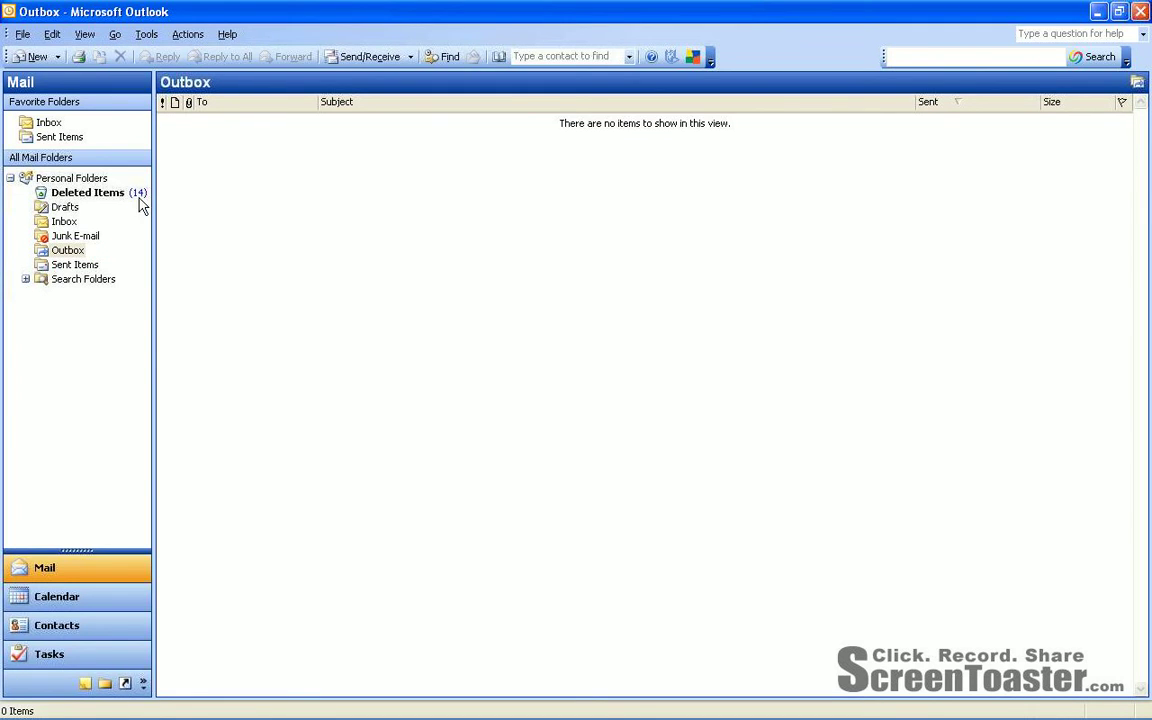
pyautogui.moveTo(64, 220)
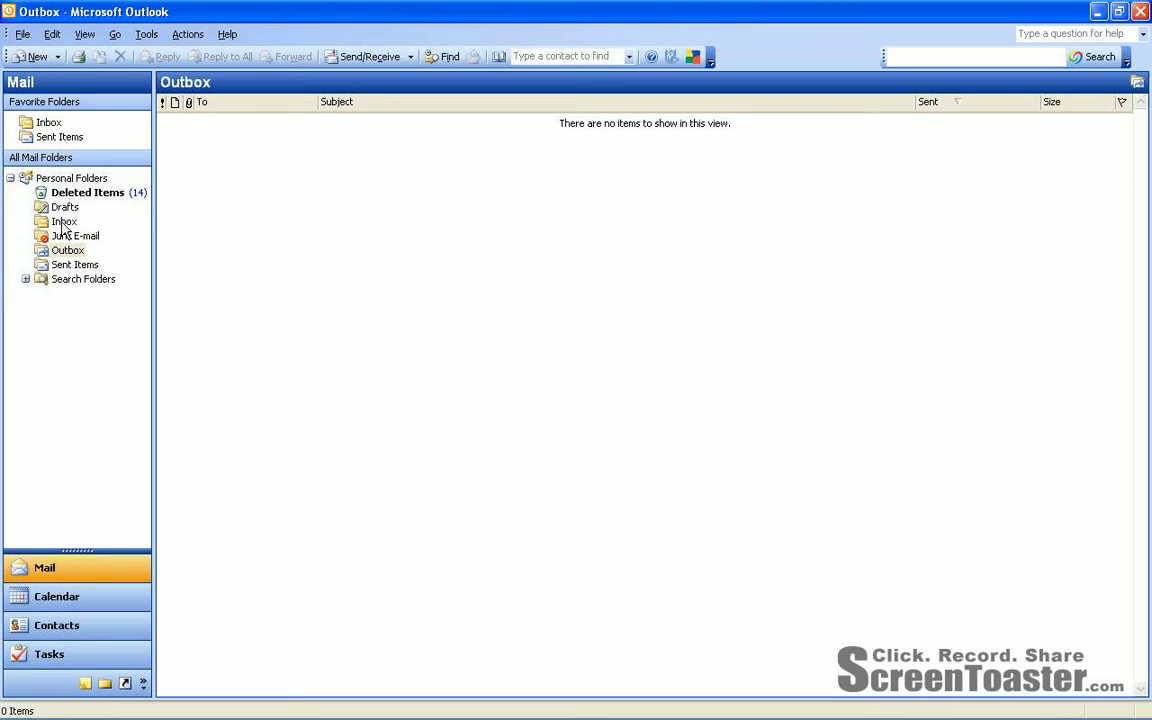
pyautogui.click(64, 220)
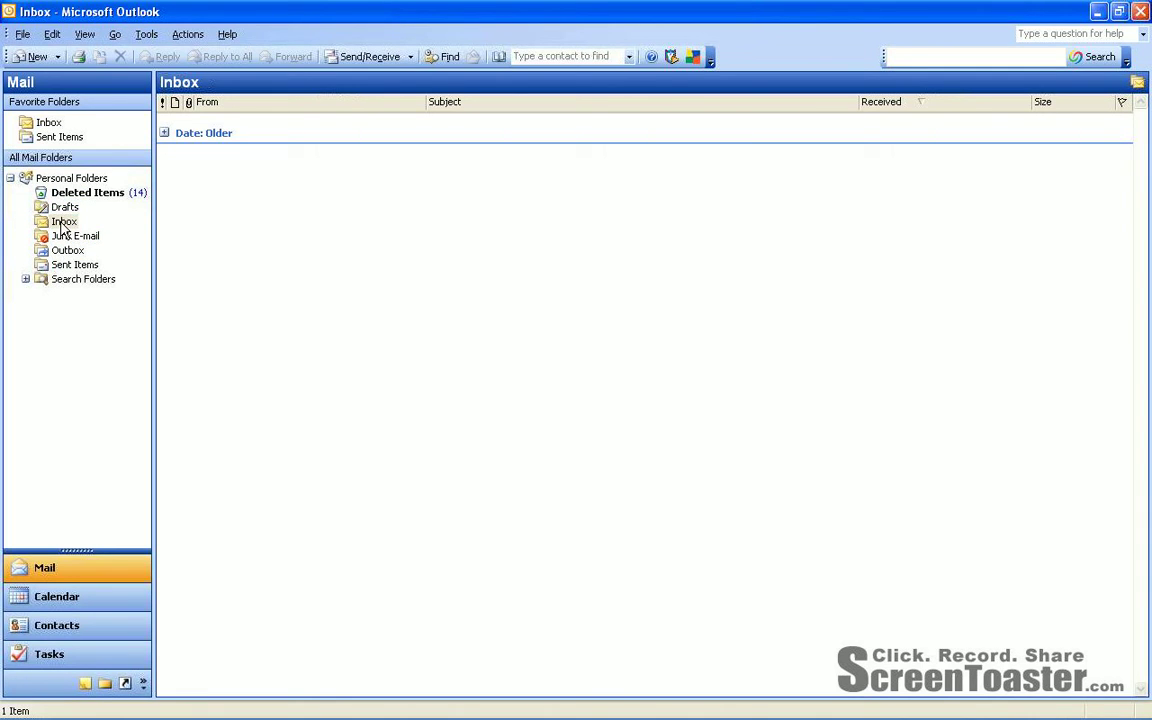
# In Mail Format options, check 'Use Microsoft Office Word 2003 to edit e-mail messages', apply and confirm.
pyautogui.click(64, 220)
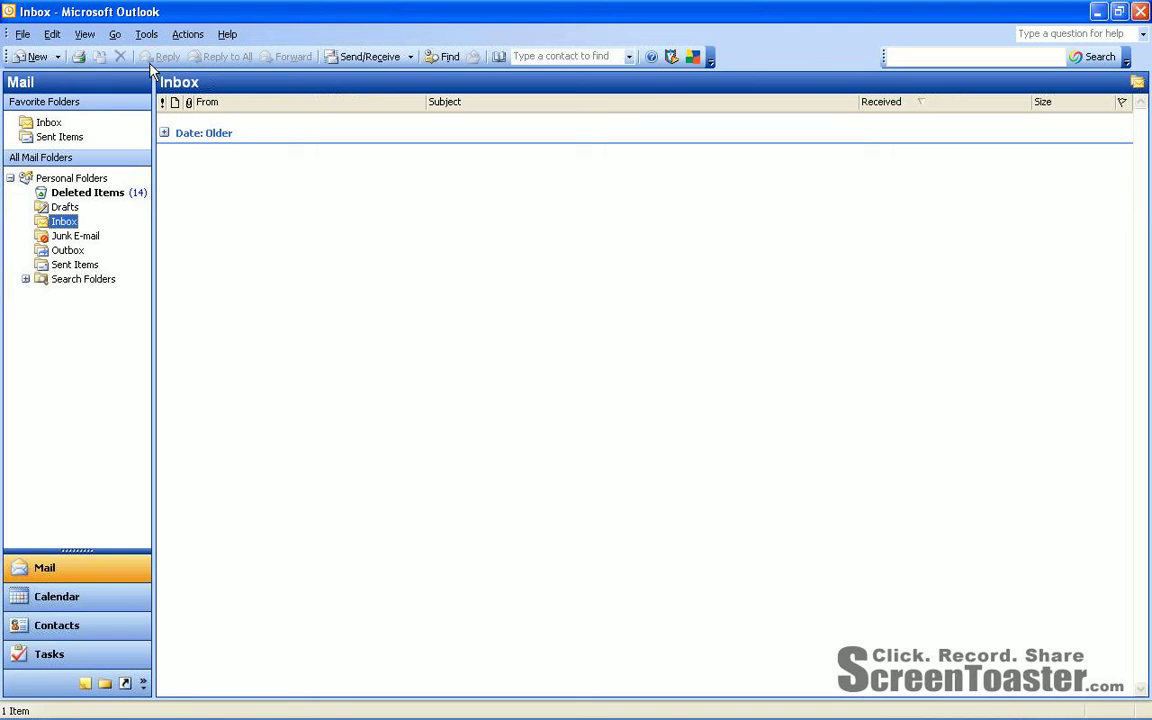
pyautogui.click(146, 32)
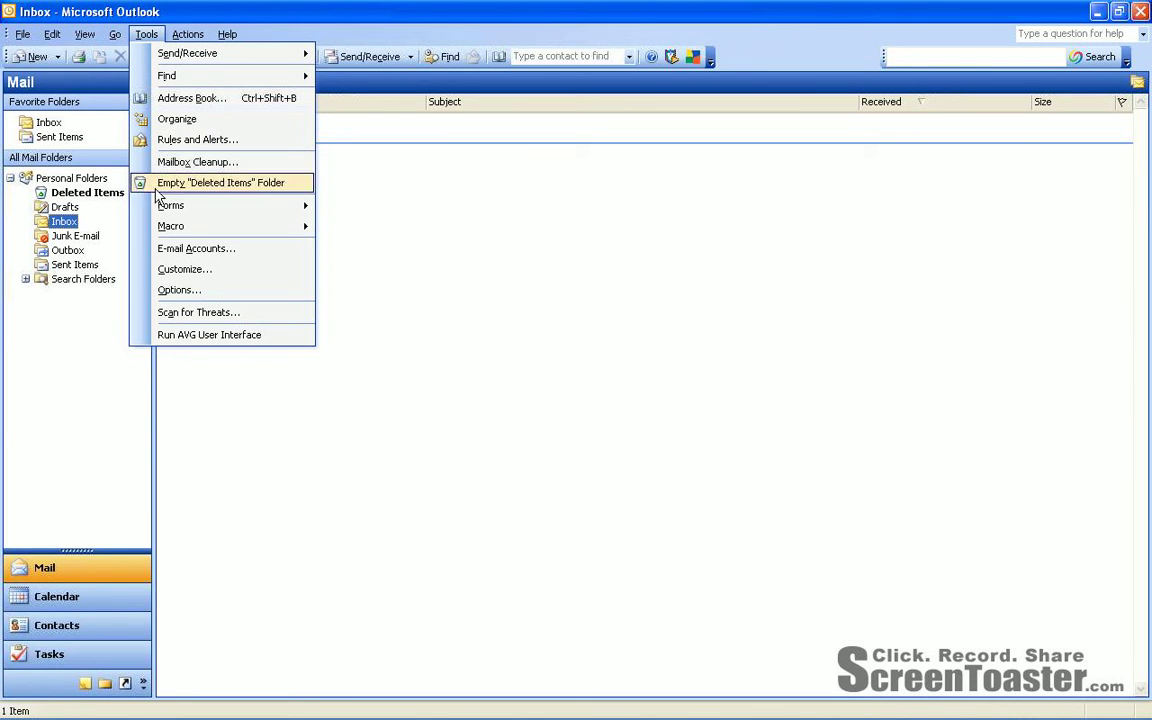
pyautogui.moveTo(180, 290)
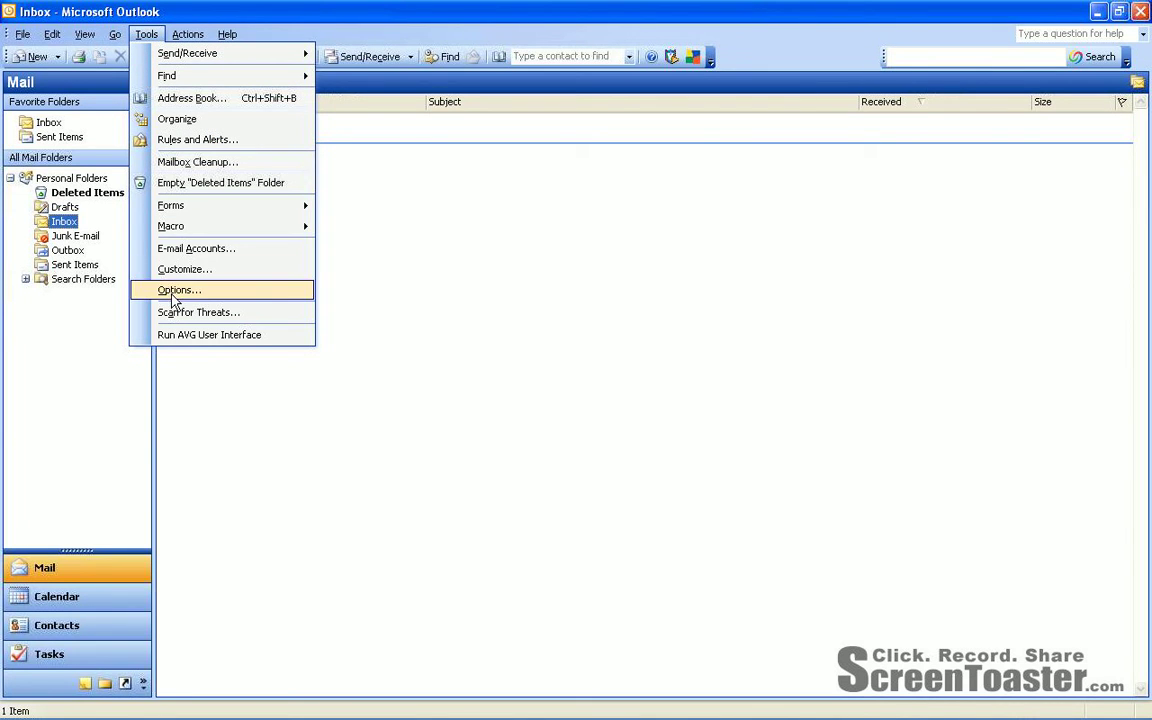
pyautogui.click(180, 290)
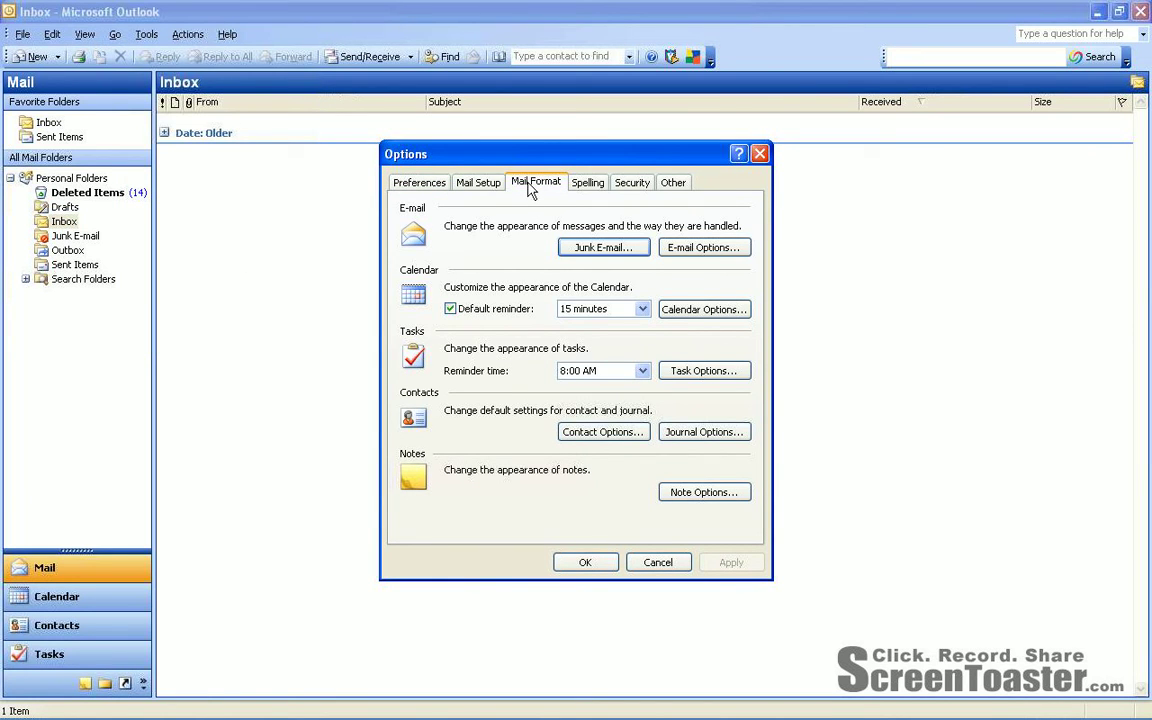
pyautogui.click(536, 182)
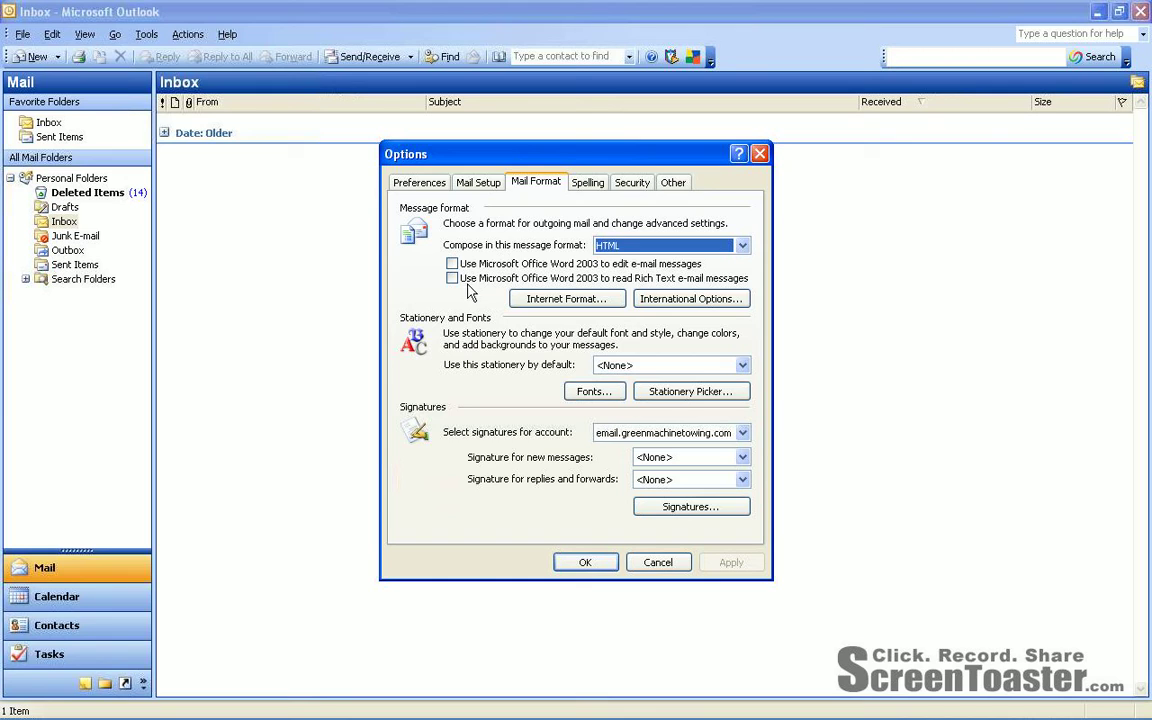
pyautogui.click(452, 264)
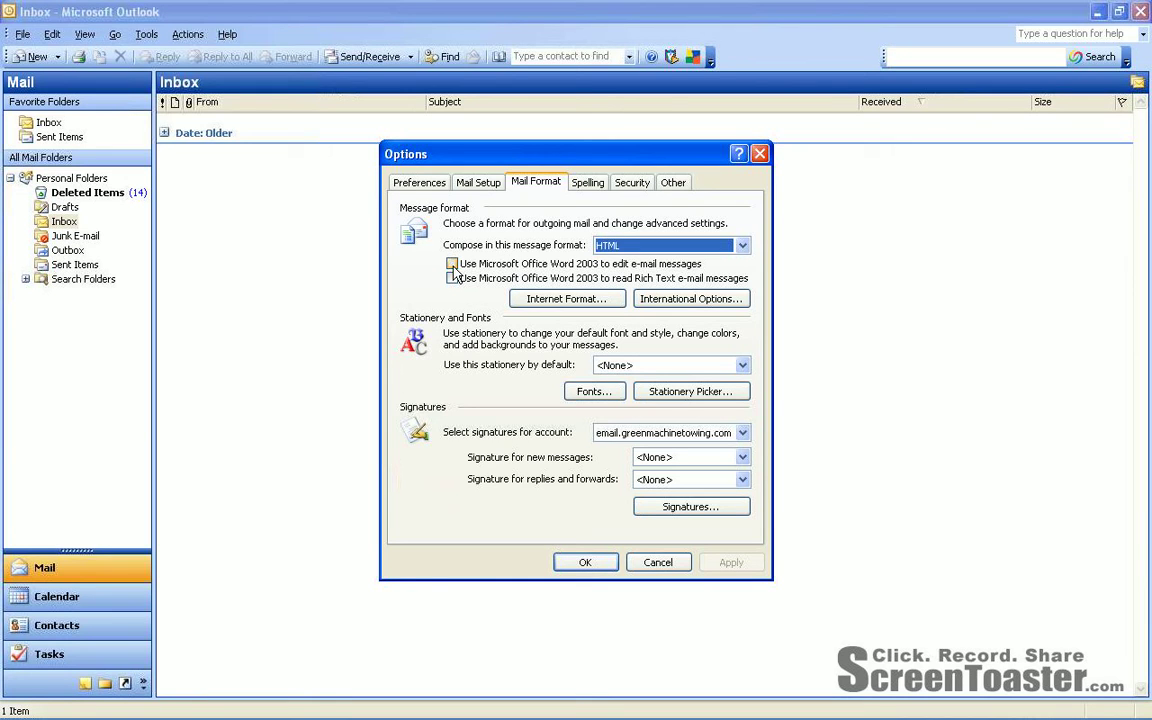
pyautogui.click(452, 264)
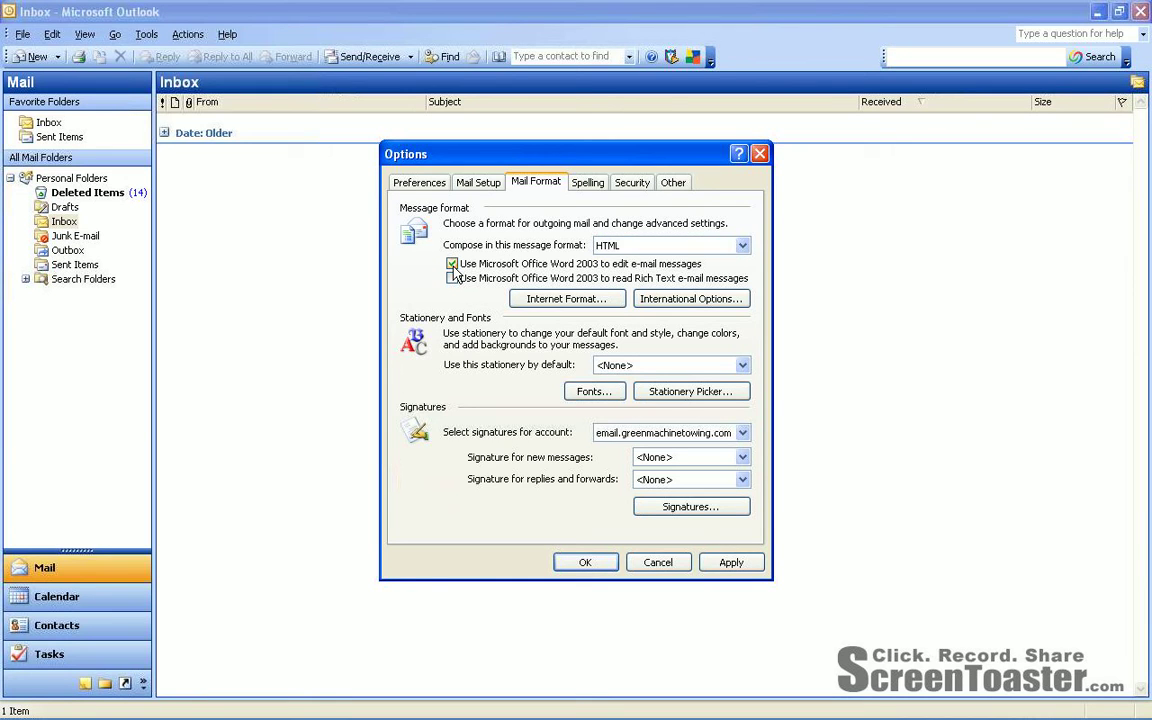
pyautogui.click(452, 278)
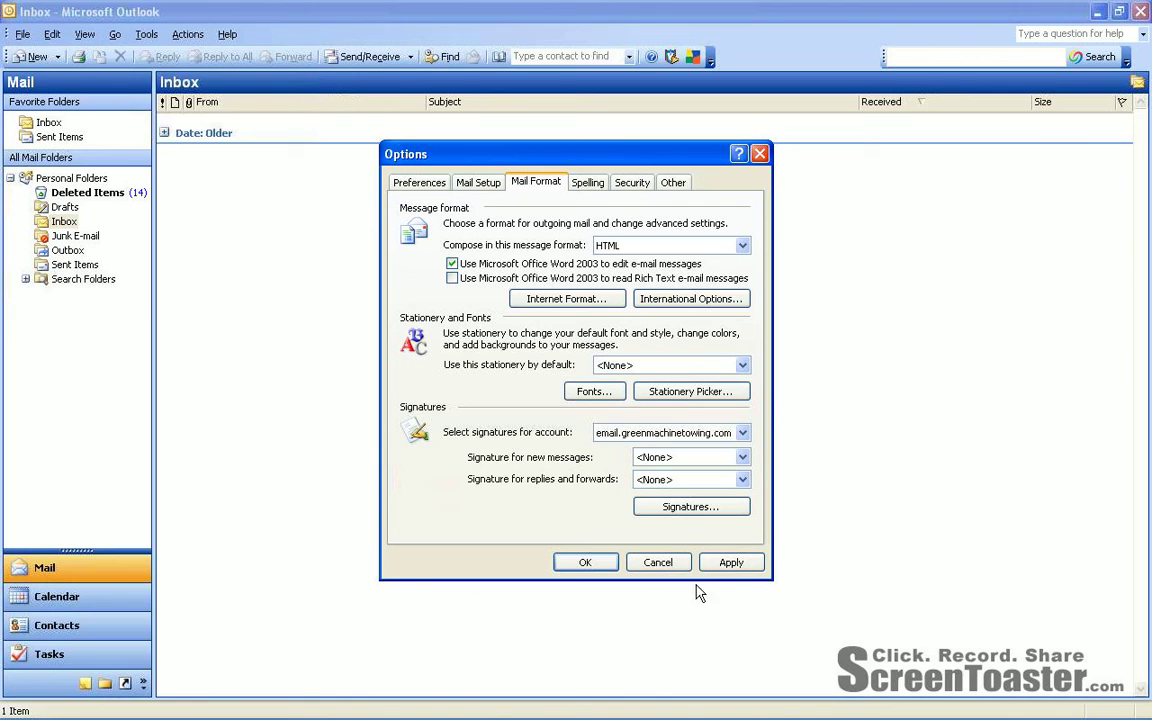
pyautogui.click(732, 560)
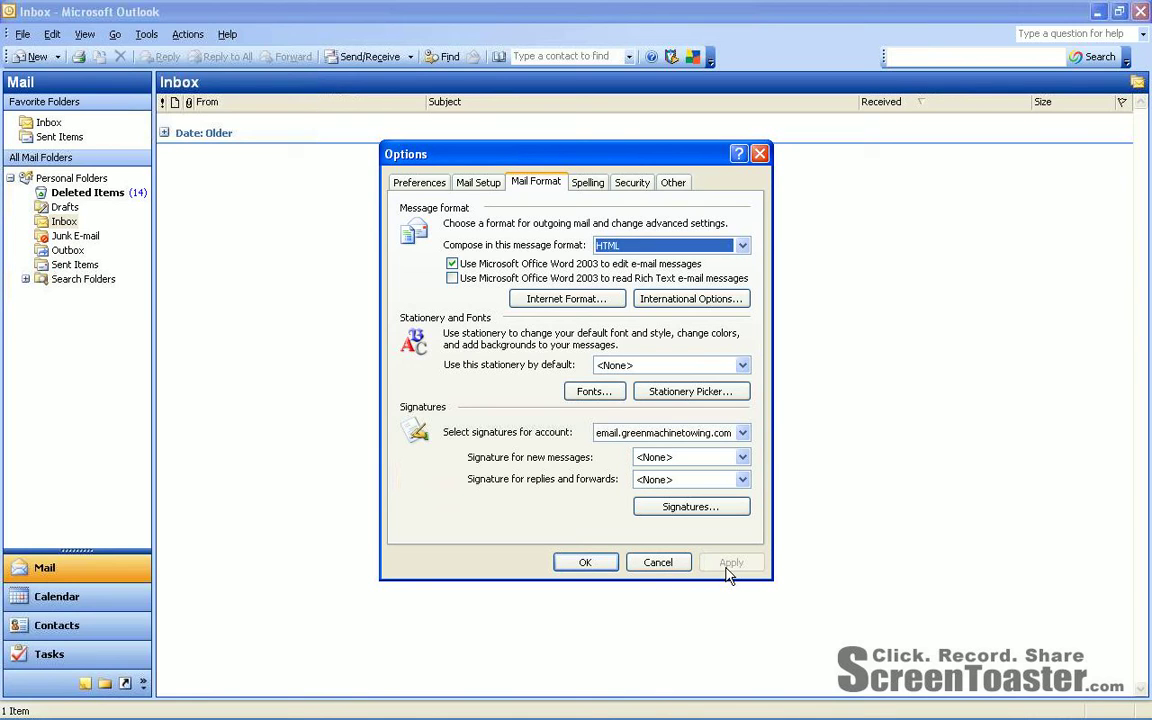
pyautogui.click(584, 560)
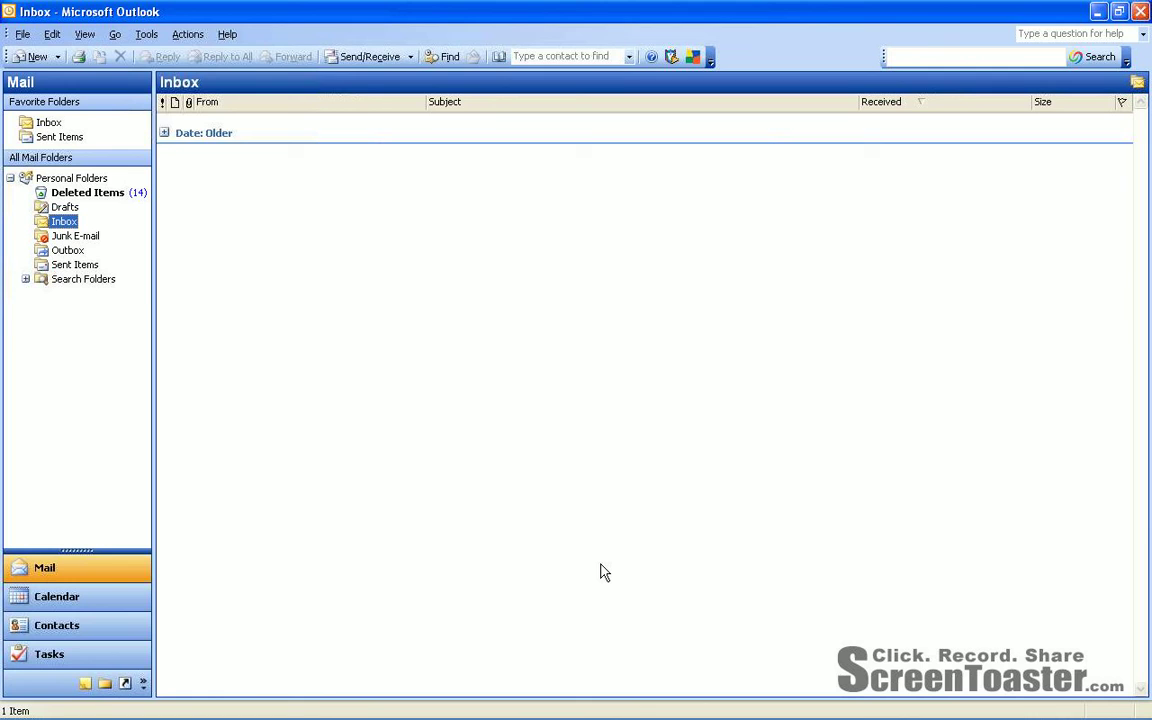
pyautogui.moveTo(156, 28)
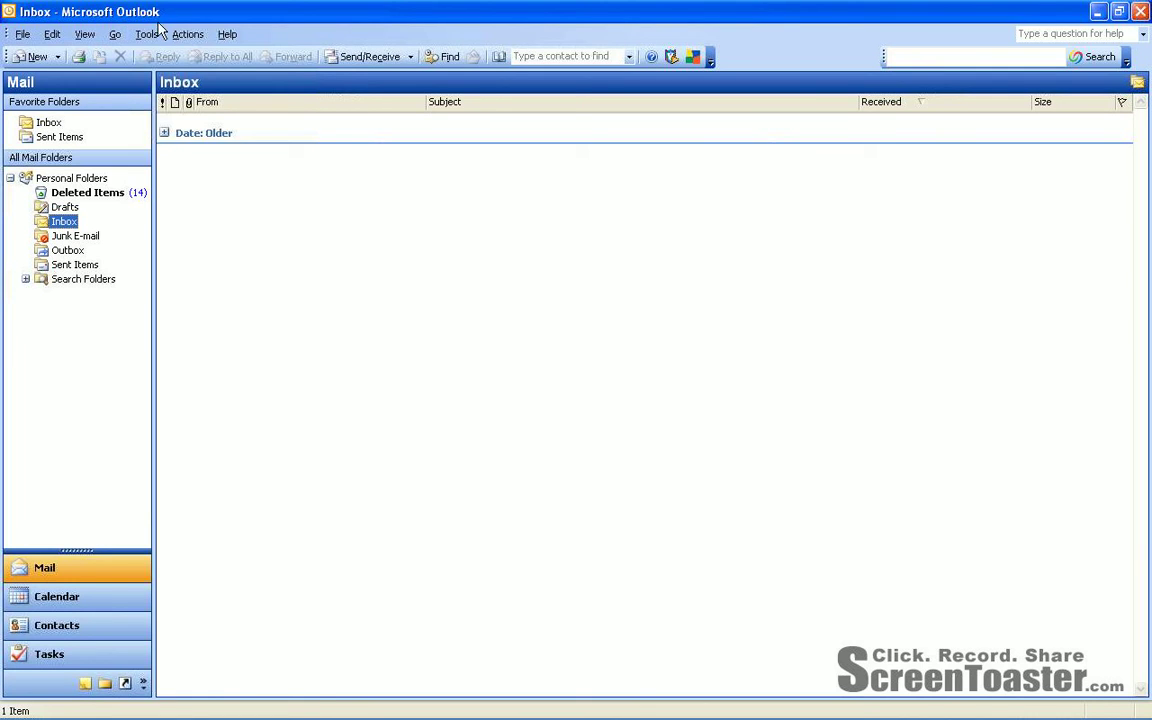
# In Choose Form, look in User Templates in File System and select 'Life Contained Investment Structure'.
pyautogui.click(146, 32)
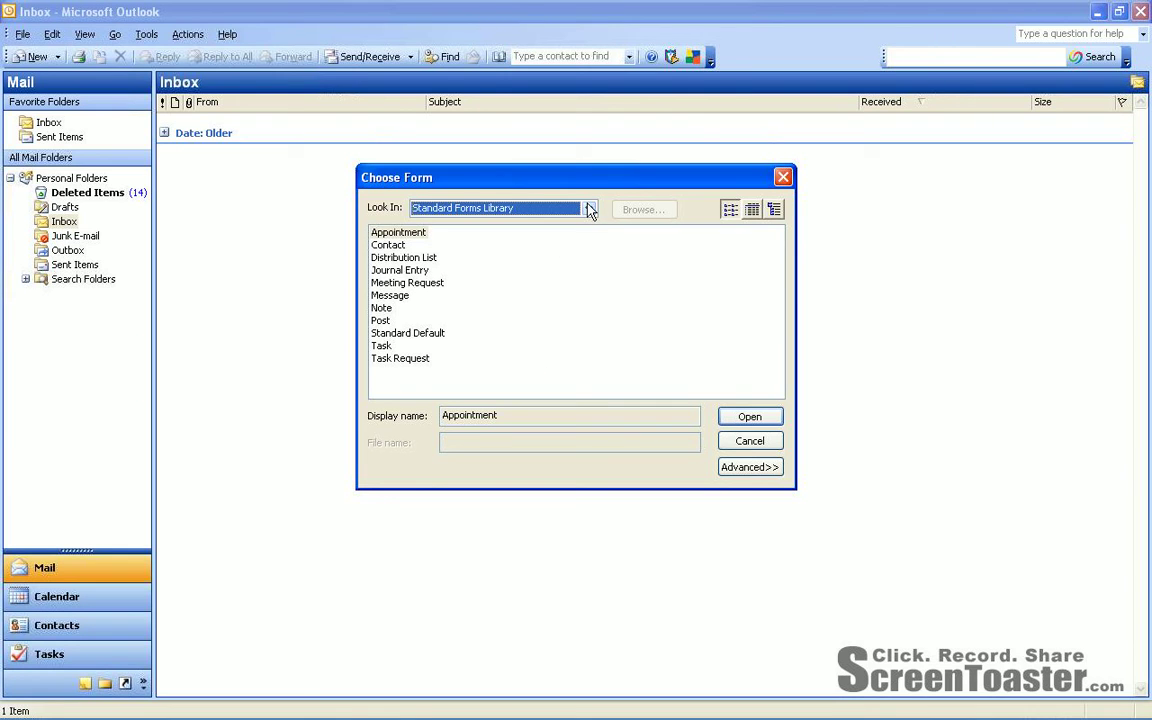
pyautogui.click(588, 208)
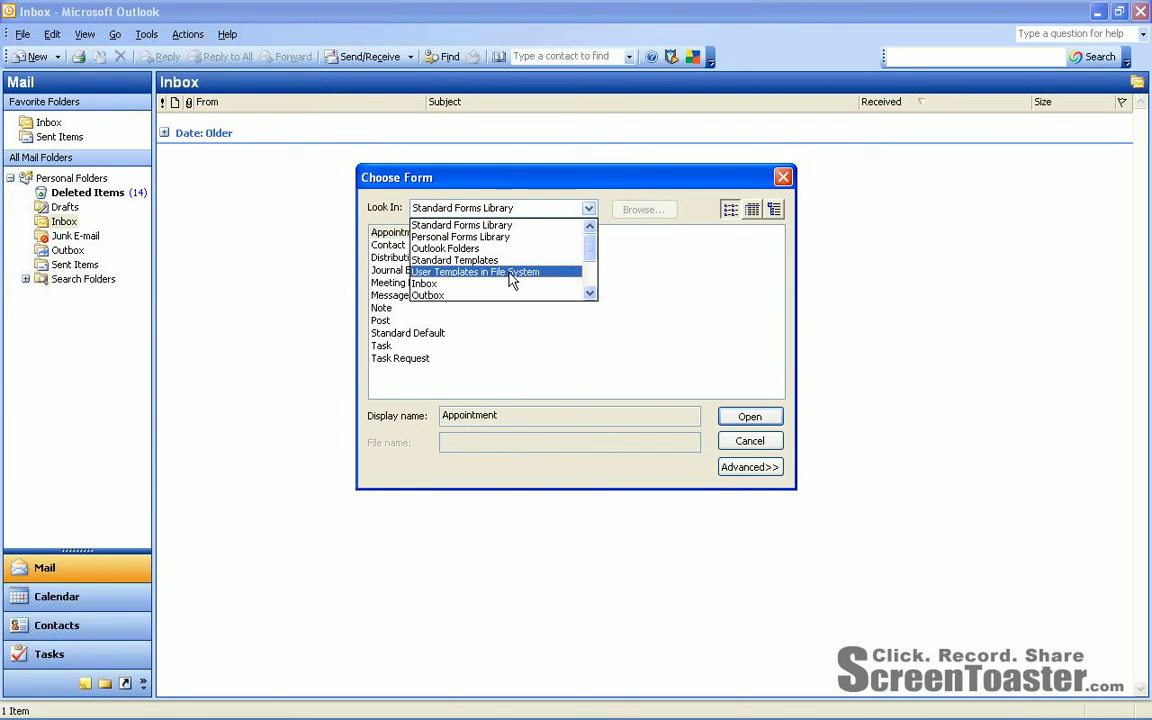
pyautogui.click(476, 272)
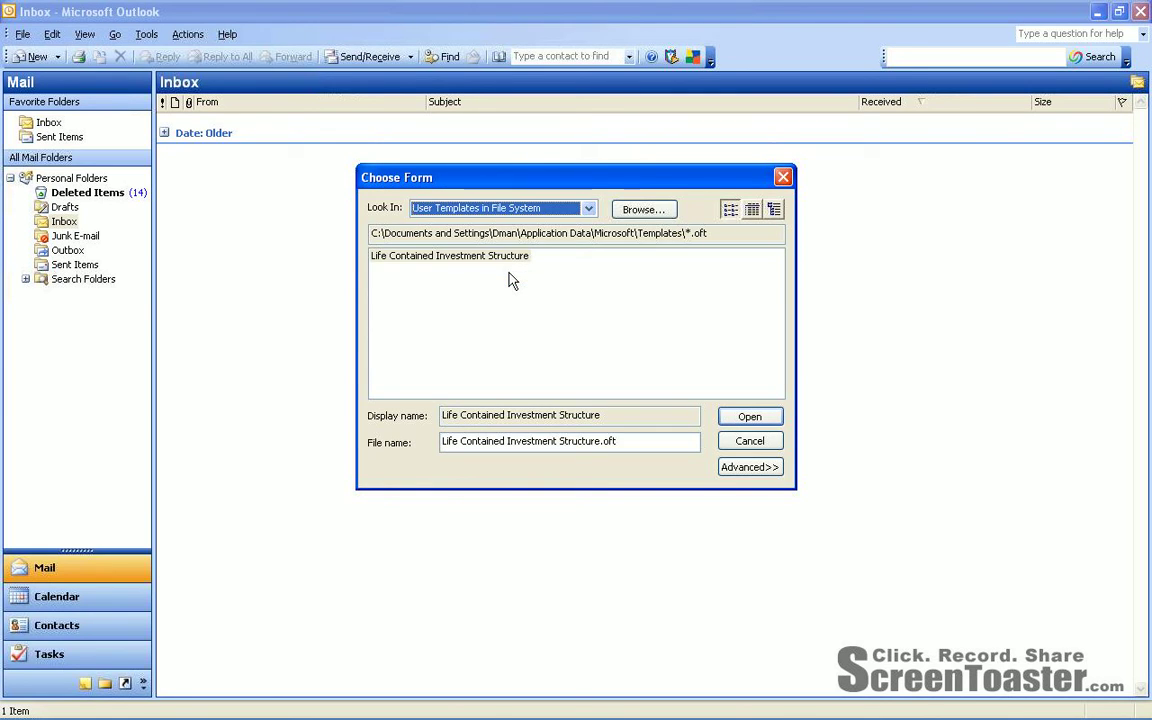
pyautogui.click(448, 256)
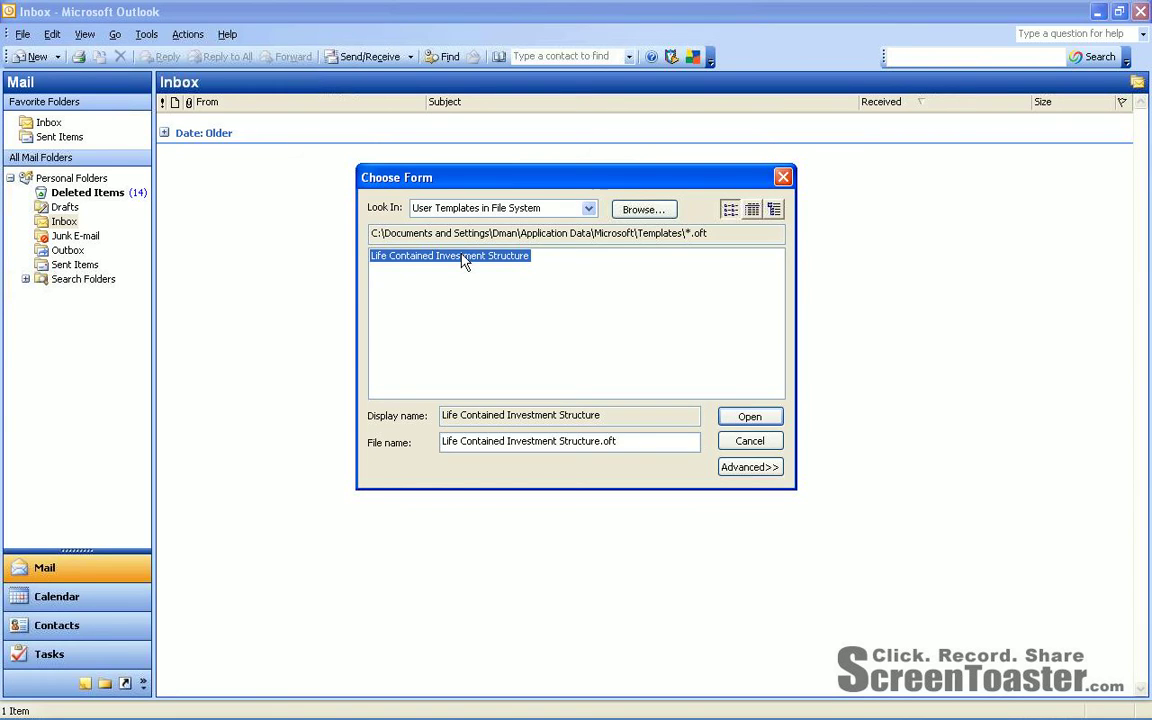